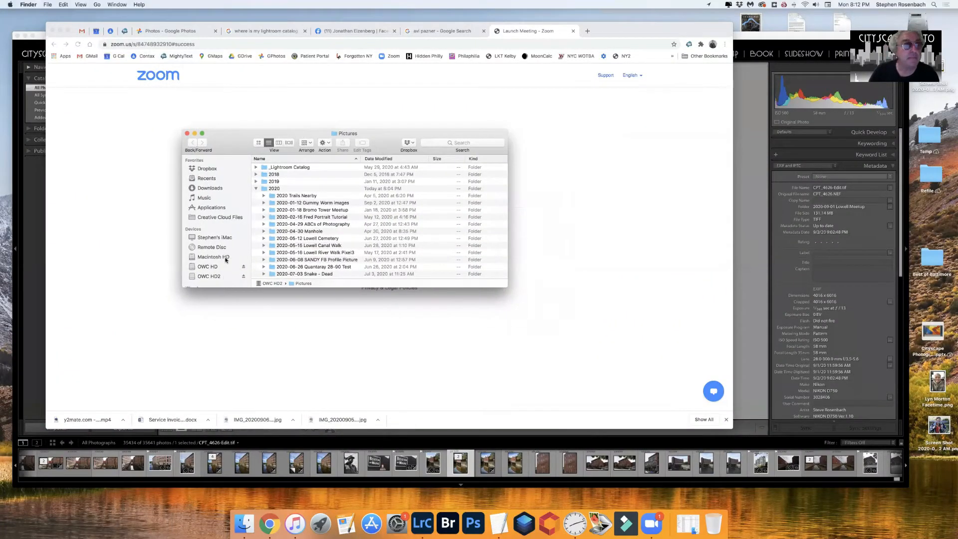
# Browse OWC HD2 > Pictures > 2020 and open the '2020-09-07 TEST Raw + JPG Import Raw Only' folder.
pyautogui.click(209, 276)
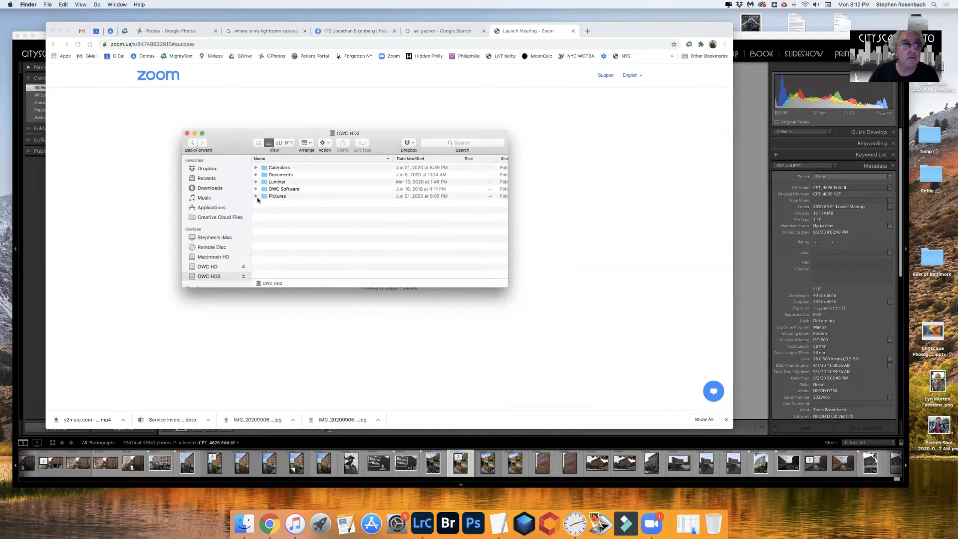
pyautogui.click(257, 196)
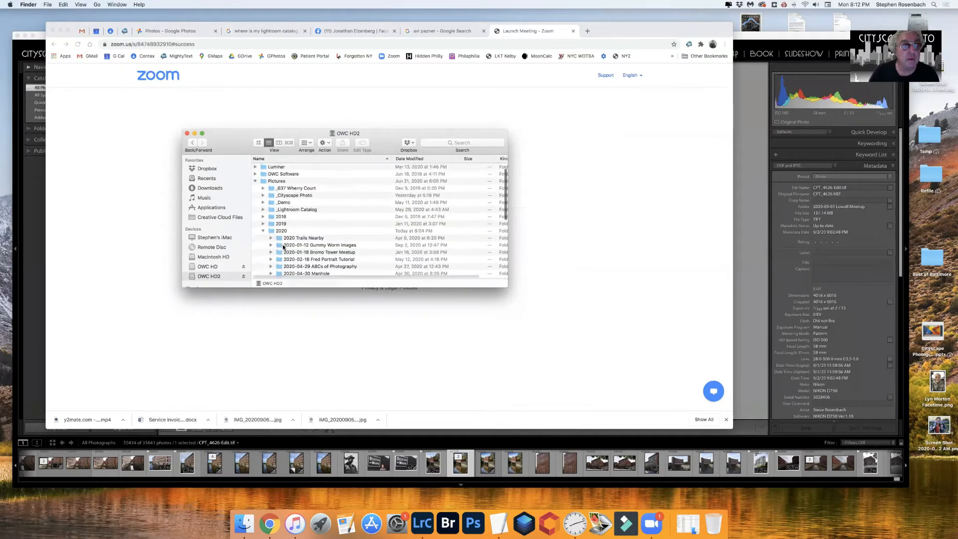
pyautogui.scroll(-3)
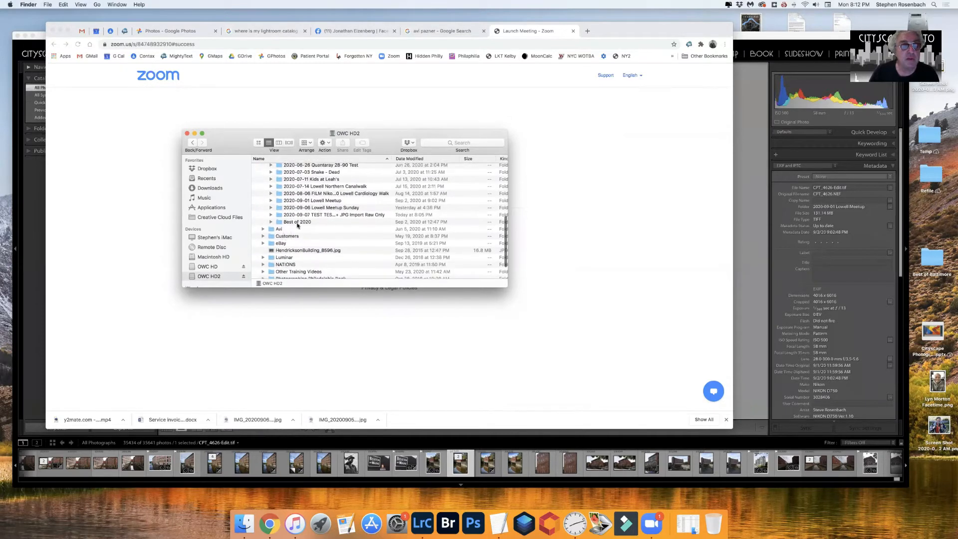
pyautogui.doubleClick(335, 214)
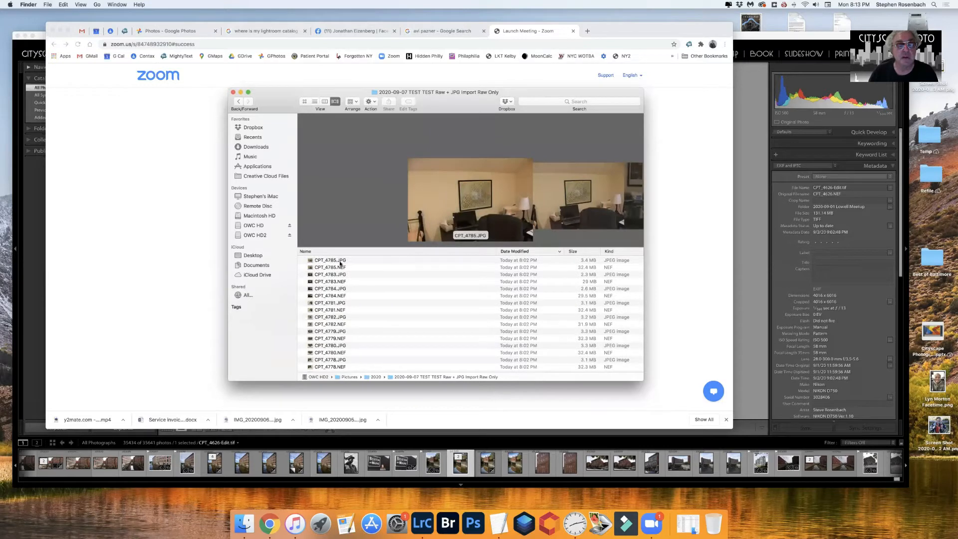
# Preview the paired JPG and NEF files of each shot one by one, then close the folder window.
pyautogui.click(331, 268)
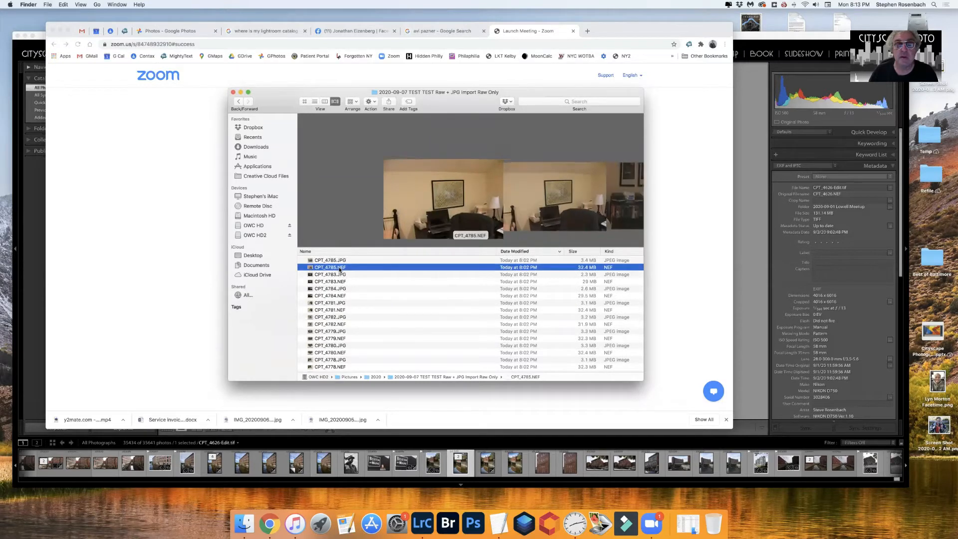
pyautogui.click(331, 274)
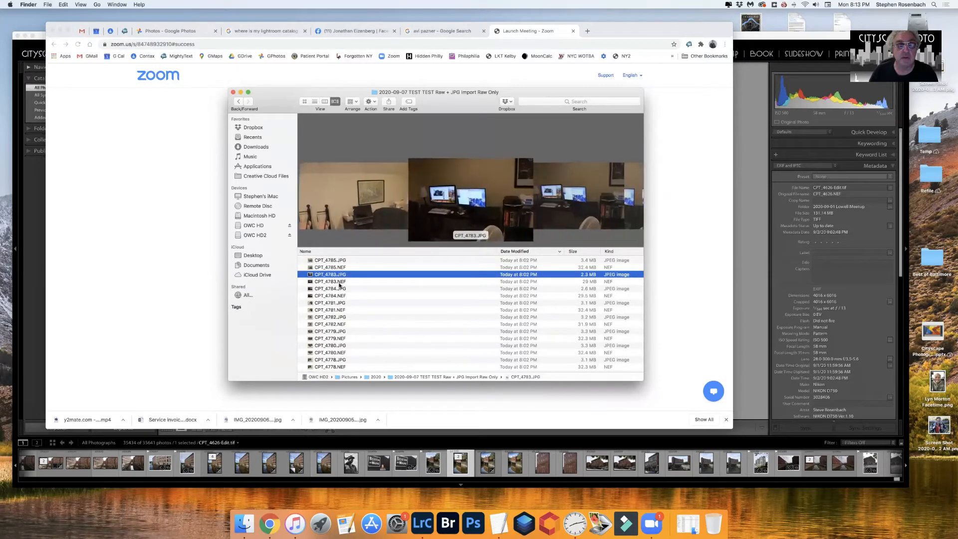
pyautogui.click(330, 287)
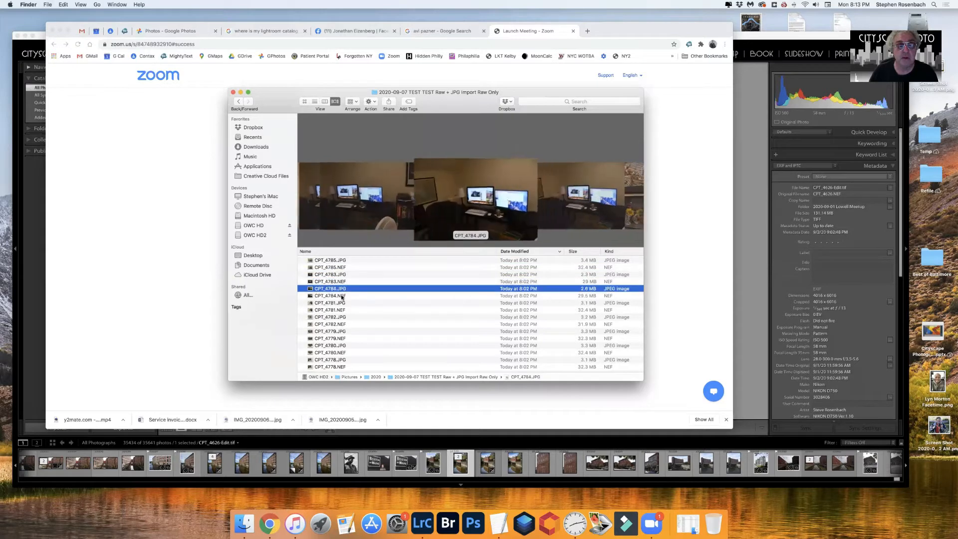
pyautogui.click(331, 302)
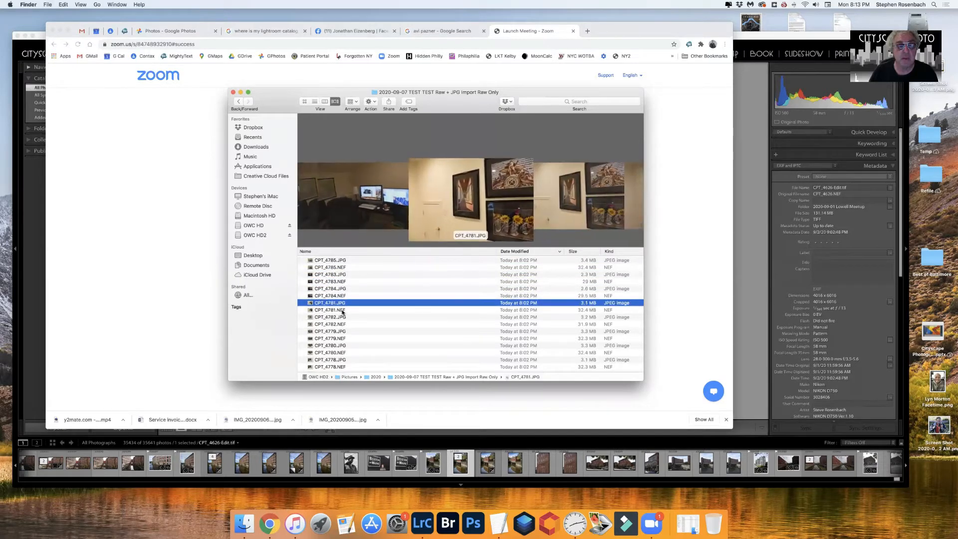
pyautogui.click(330, 310)
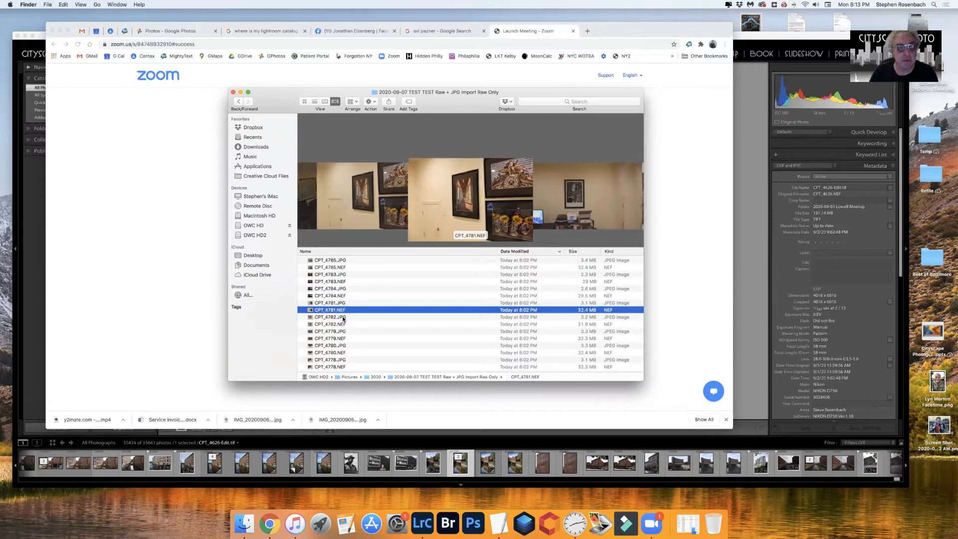
pyautogui.click(330, 324)
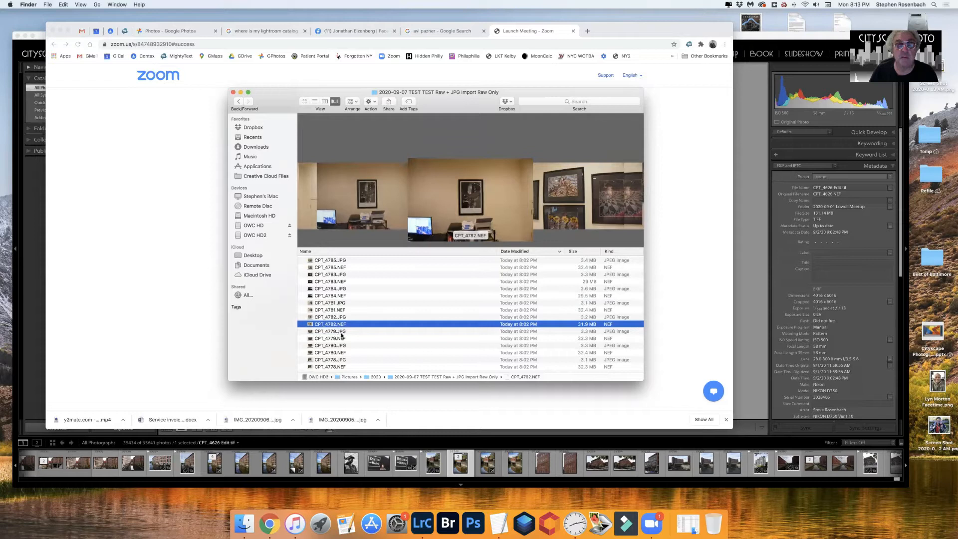
pyautogui.click(330, 339)
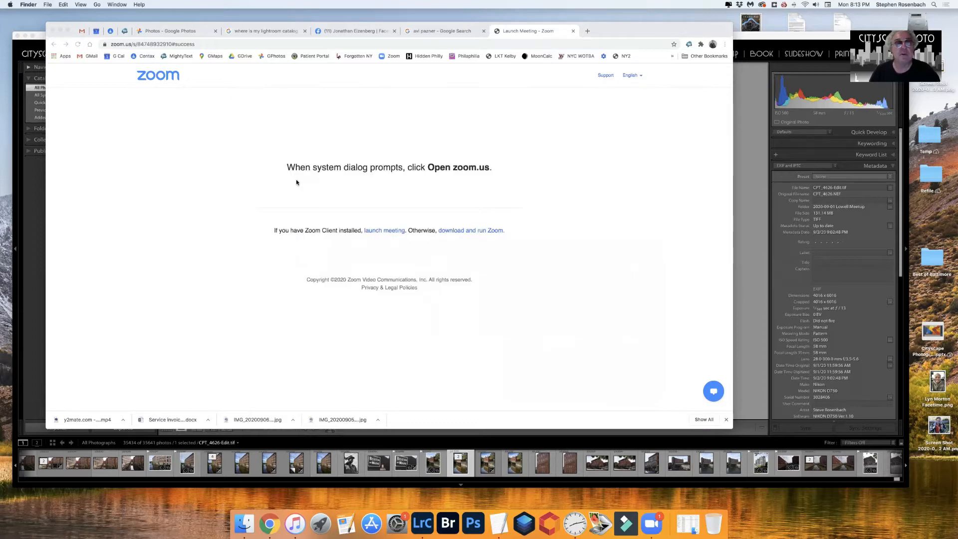
# Bring Lightroom Classic's Library, showing CPT_4626-Edit.tif, to the front over the browser.
pyautogui.click(421, 523)
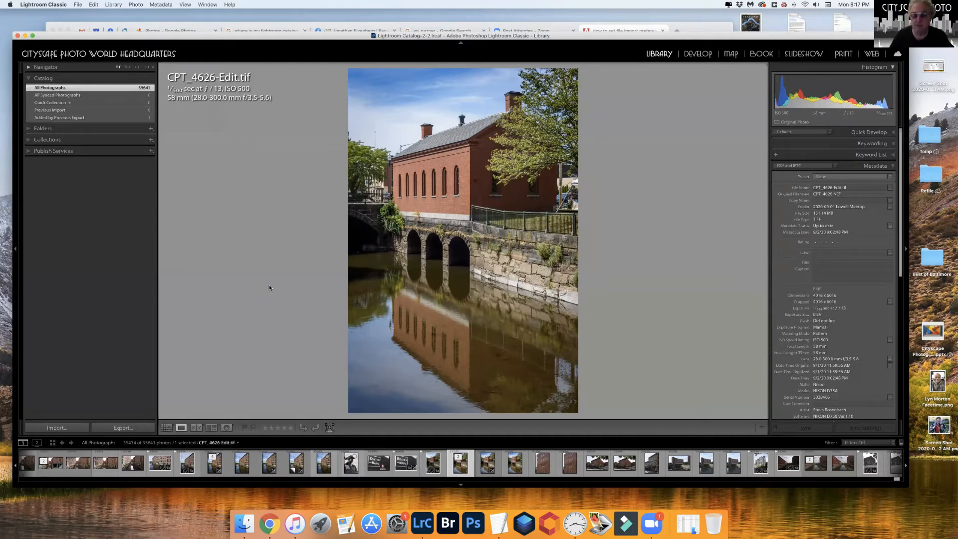
# In Preferences, uncheck 'Treat JPEG files next to raw files as separate photos' and close the window.
pyautogui.click(43, 4)
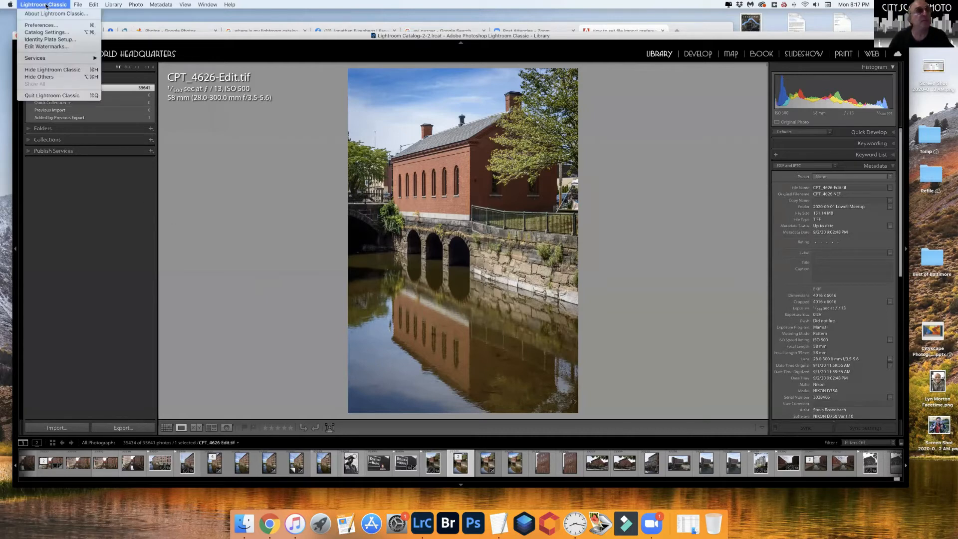
pyautogui.moveTo(39, 25)
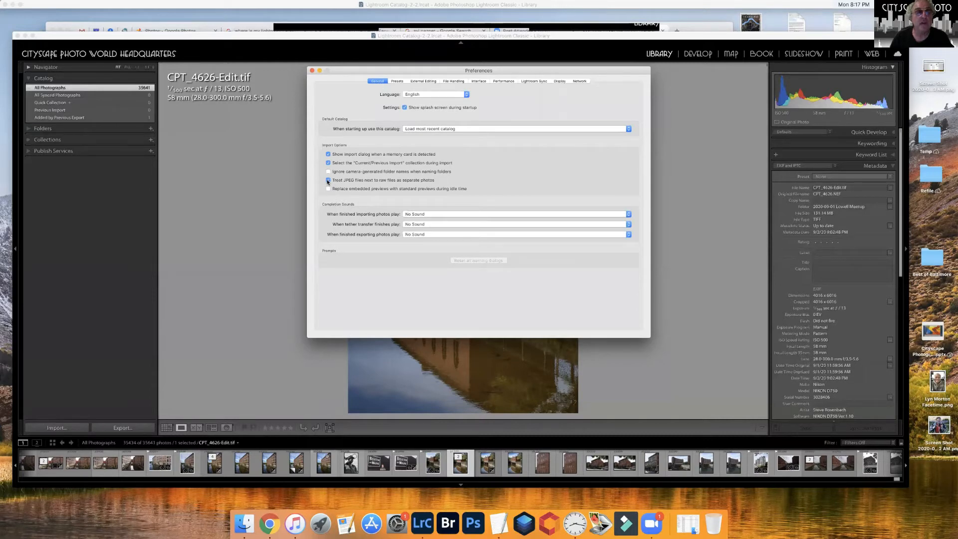
pyautogui.click(327, 181)
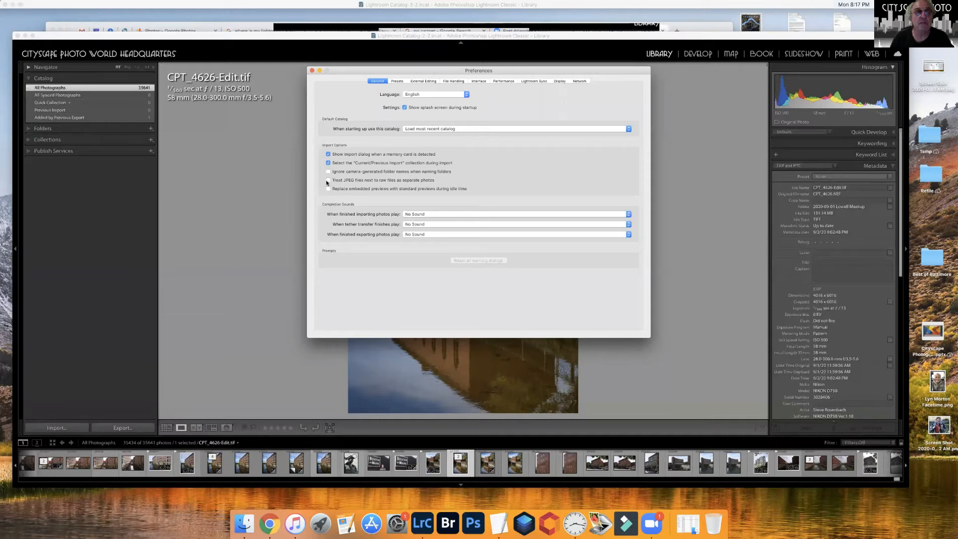
pyautogui.moveTo(336, 104)
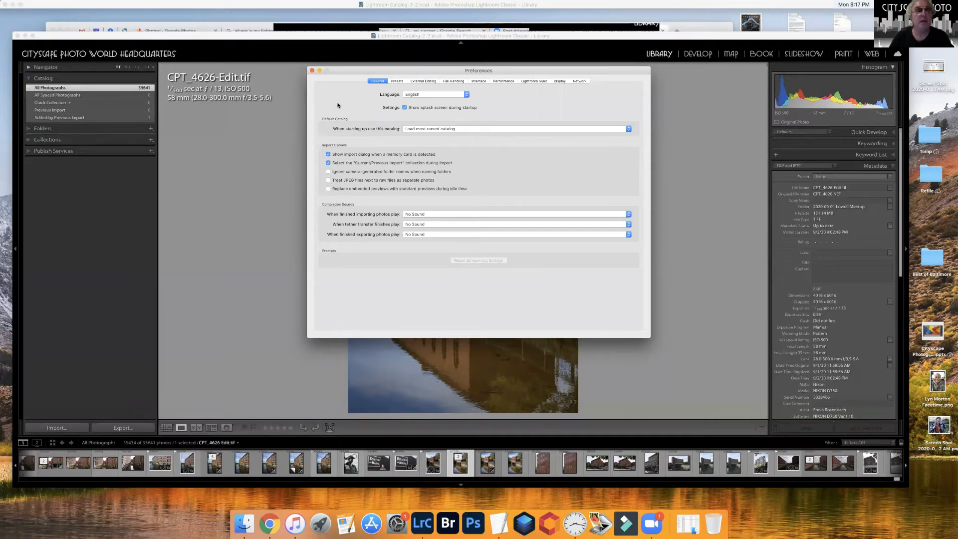
pyautogui.click(312, 69)
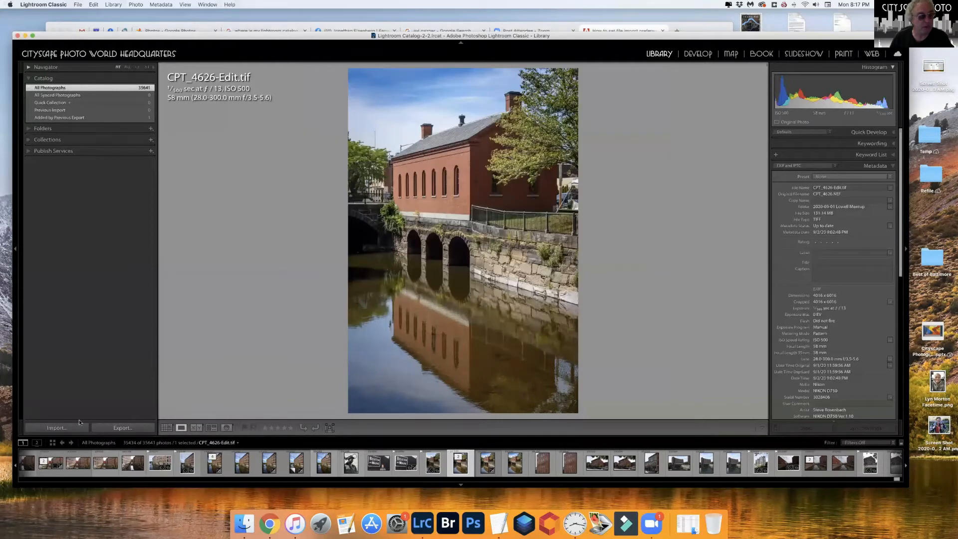
pyautogui.moveTo(56, 429)
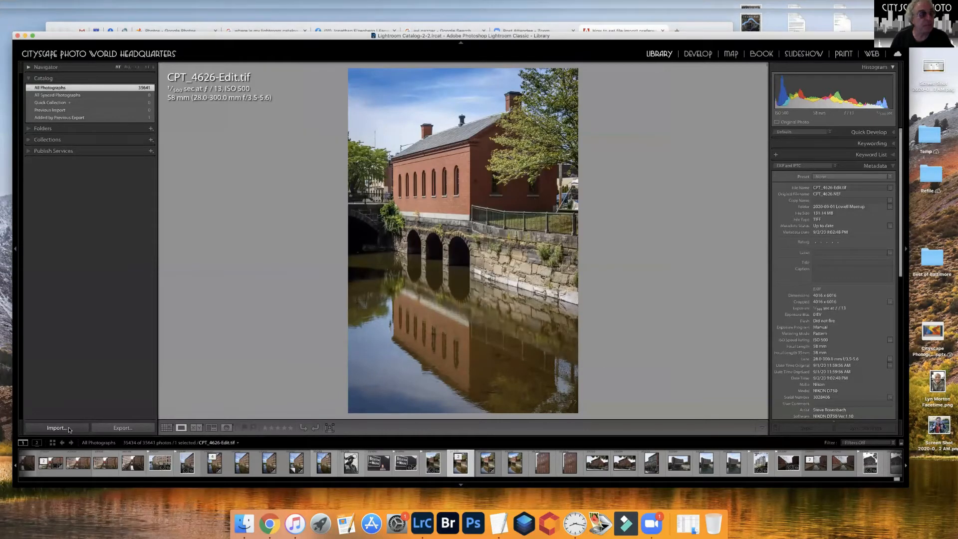
pyautogui.click(57, 429)
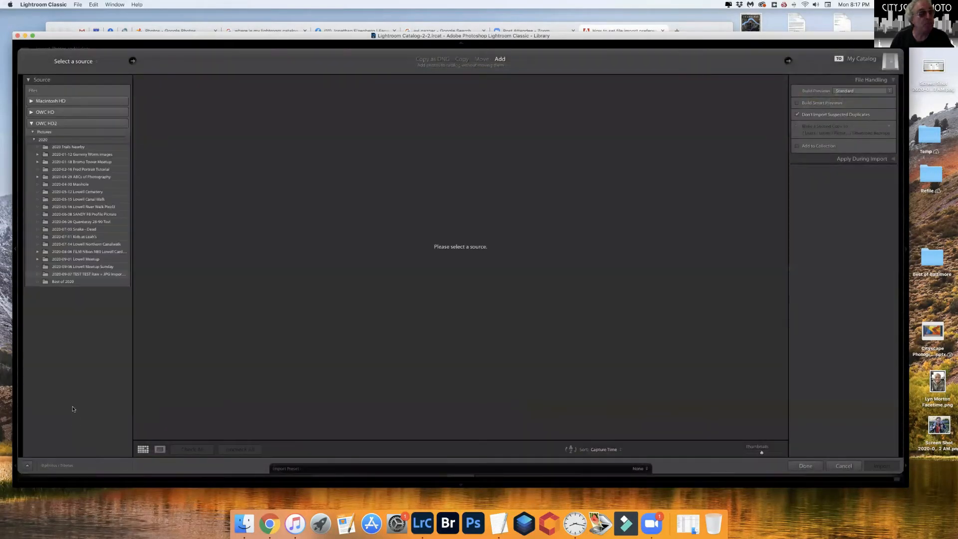
pyautogui.moveTo(293, 331)
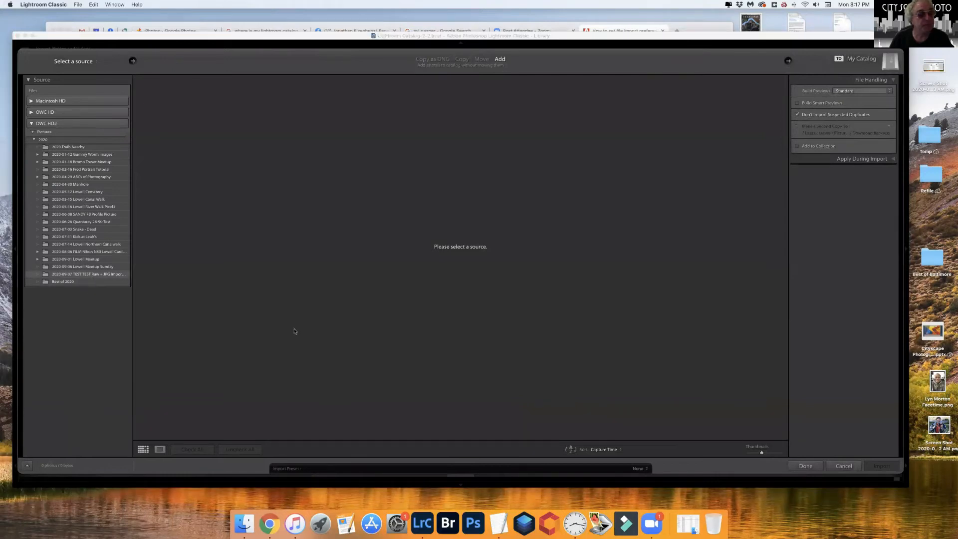
pyautogui.click(89, 274)
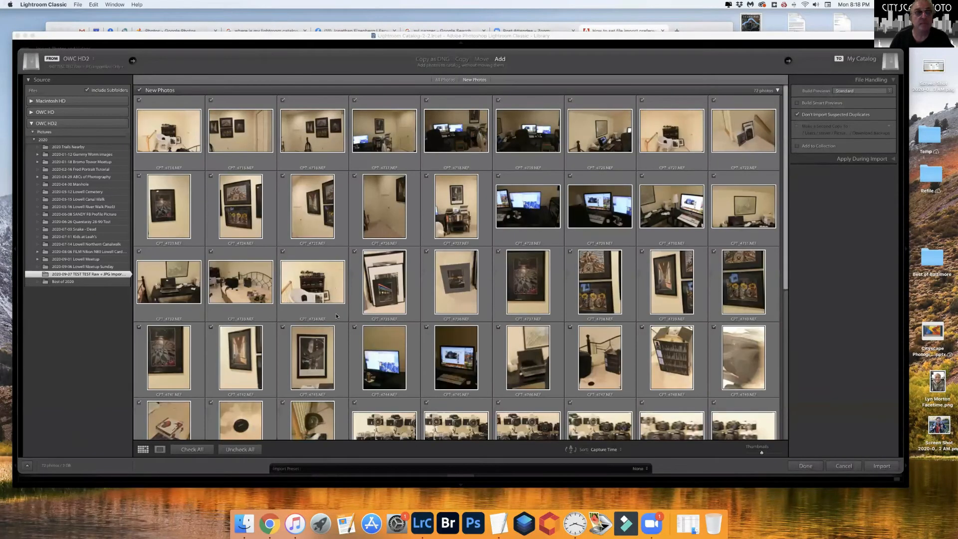
pyautogui.scroll(-3)
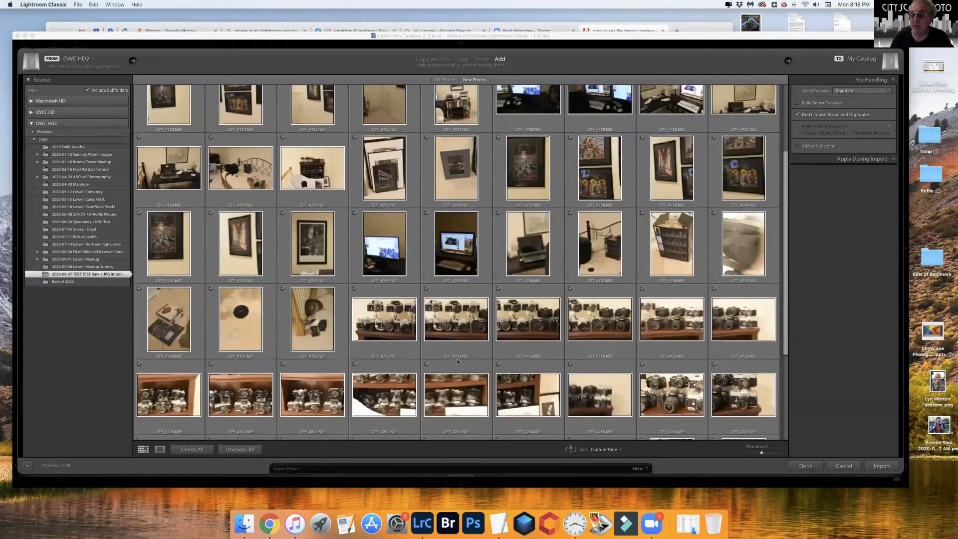
pyautogui.scroll(-3)
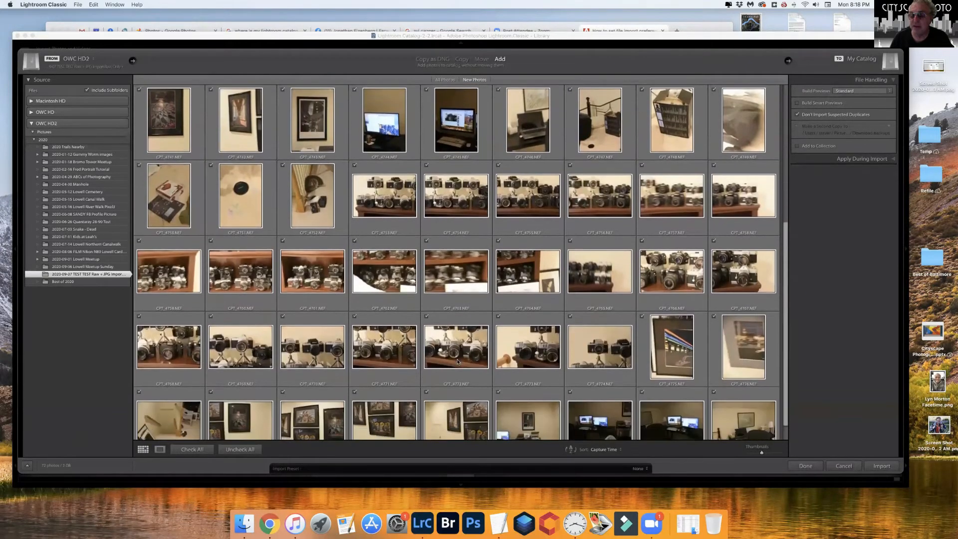
pyautogui.scroll(-3)
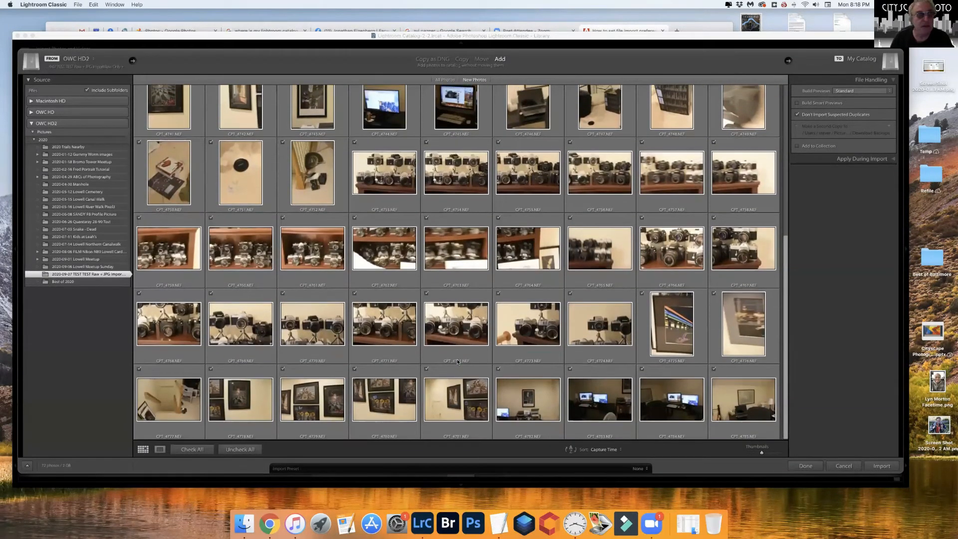
pyautogui.scroll(-3)
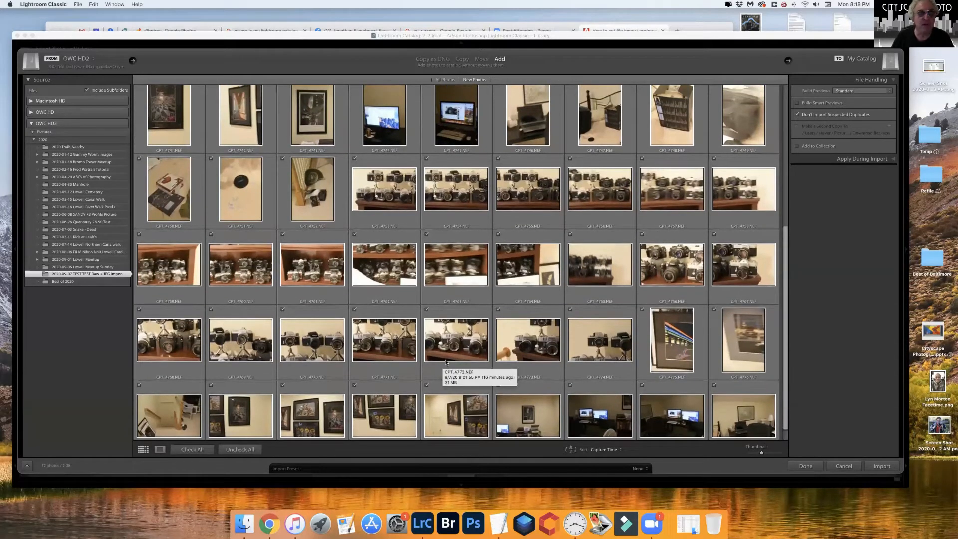
pyautogui.moveTo(308, 287)
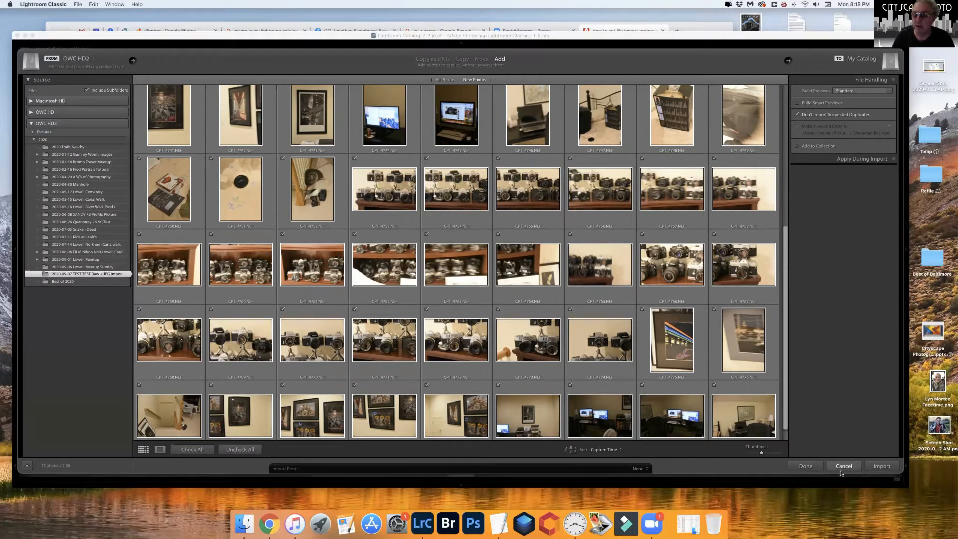
# Cancel the import, then in Preferences check 'Treat JPEG files next to raw files as separate photos' and close.
pyautogui.click(844, 466)
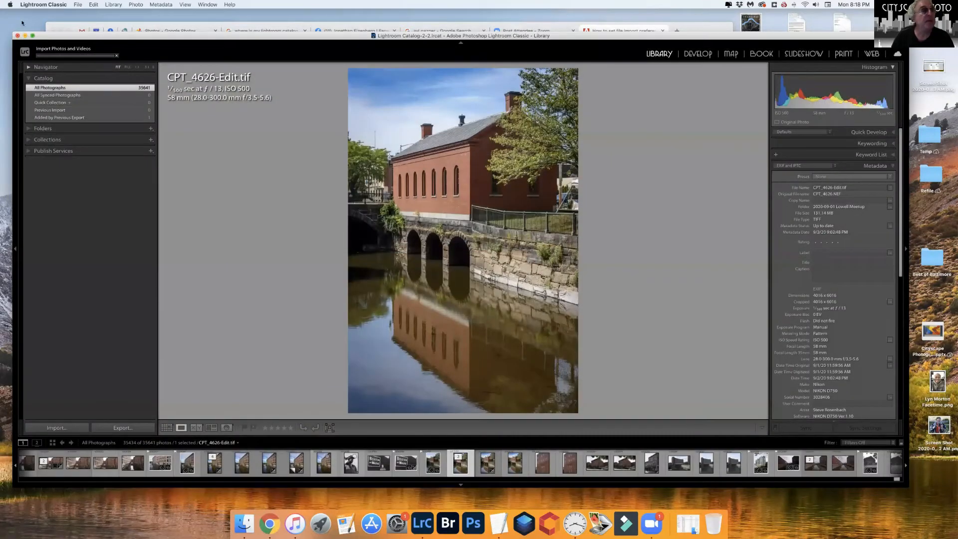
pyautogui.click(43, 4)
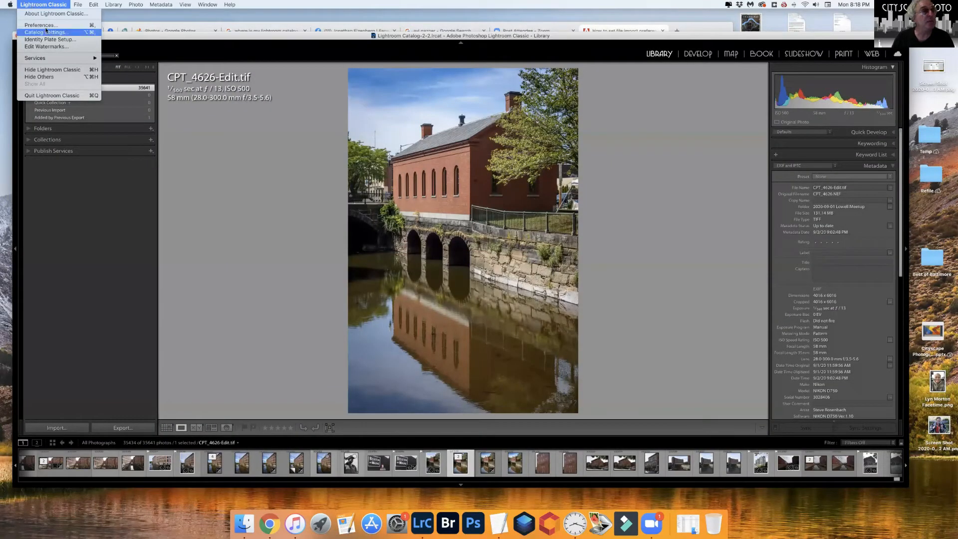
pyautogui.click(41, 25)
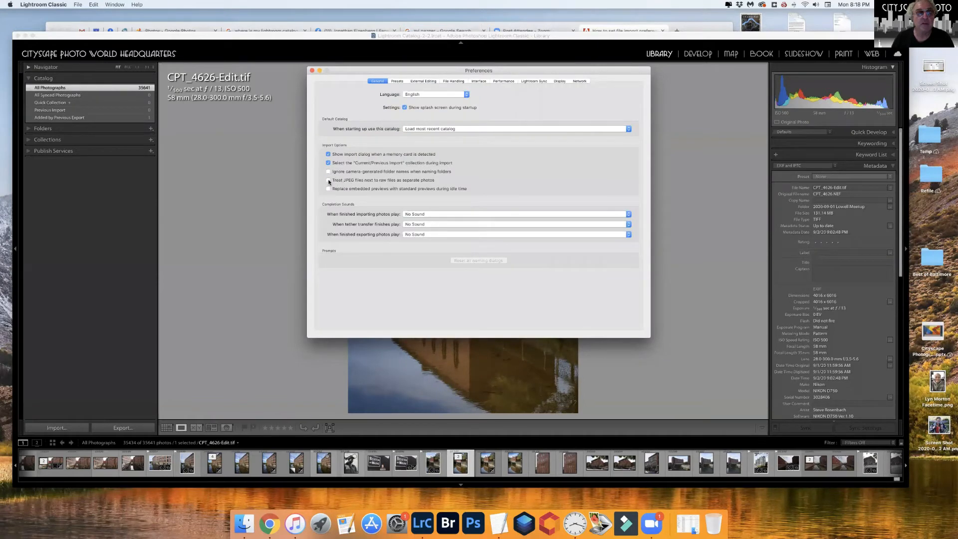
pyautogui.click(329, 180)
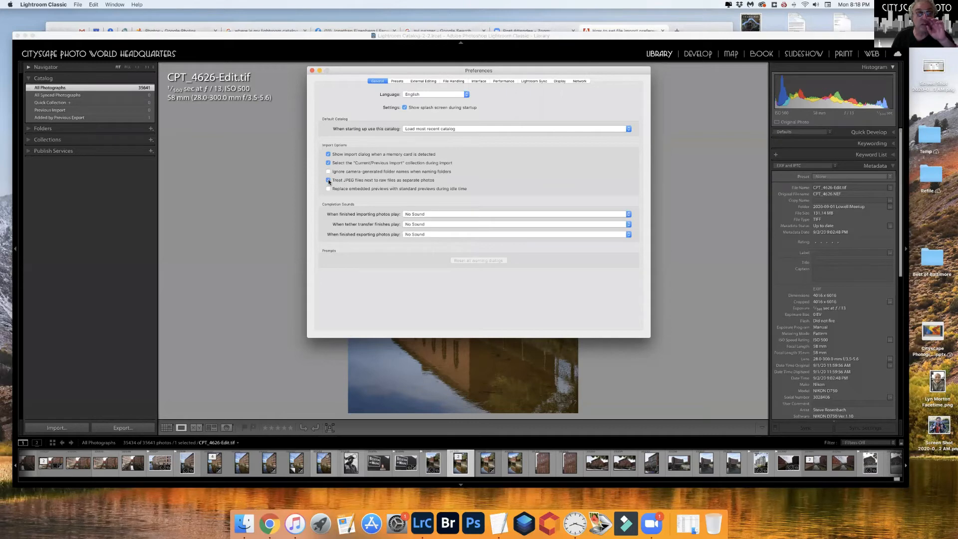
pyautogui.click(312, 70)
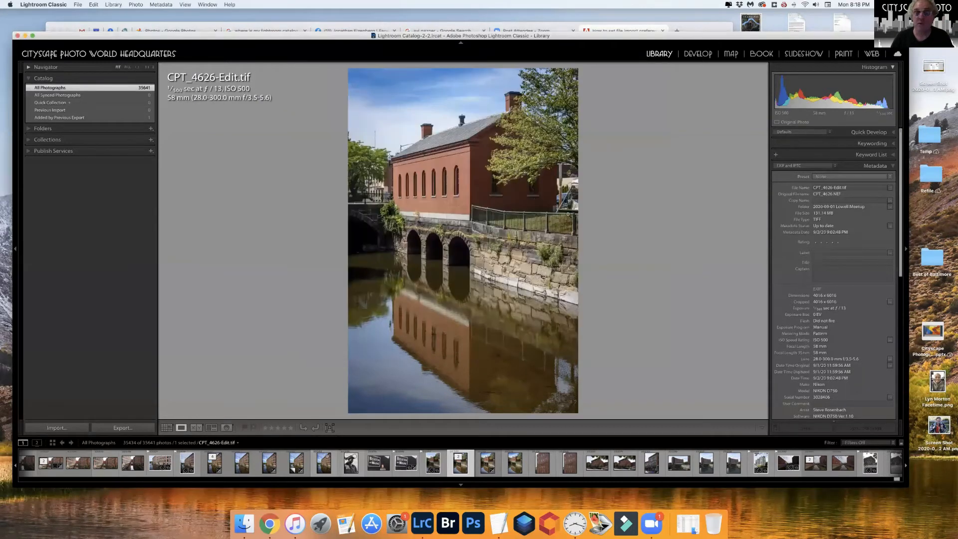
pyautogui.moveTo(206, 268)
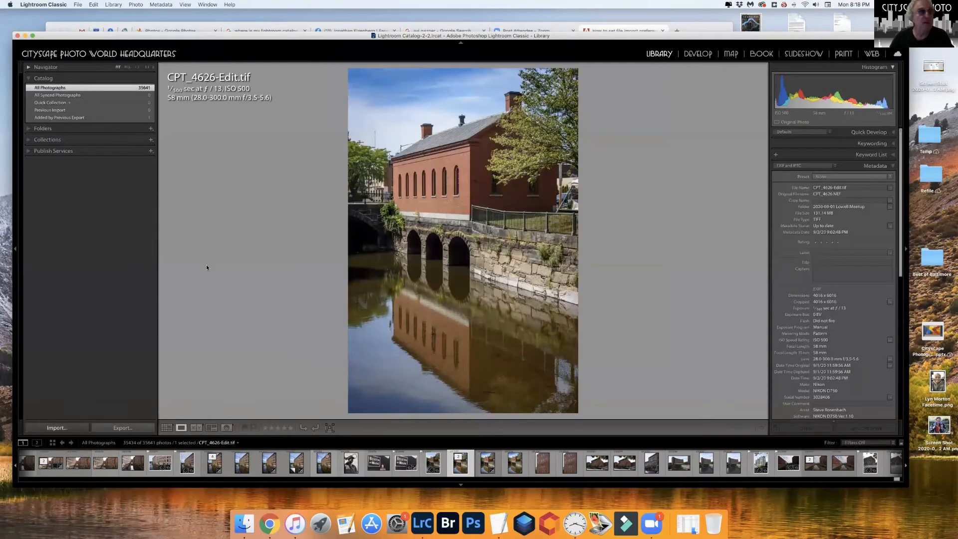
# Reopen Import with the TEST Raw + JPG folder as source and show its thumbnail grid.
pyautogui.click(56, 428)
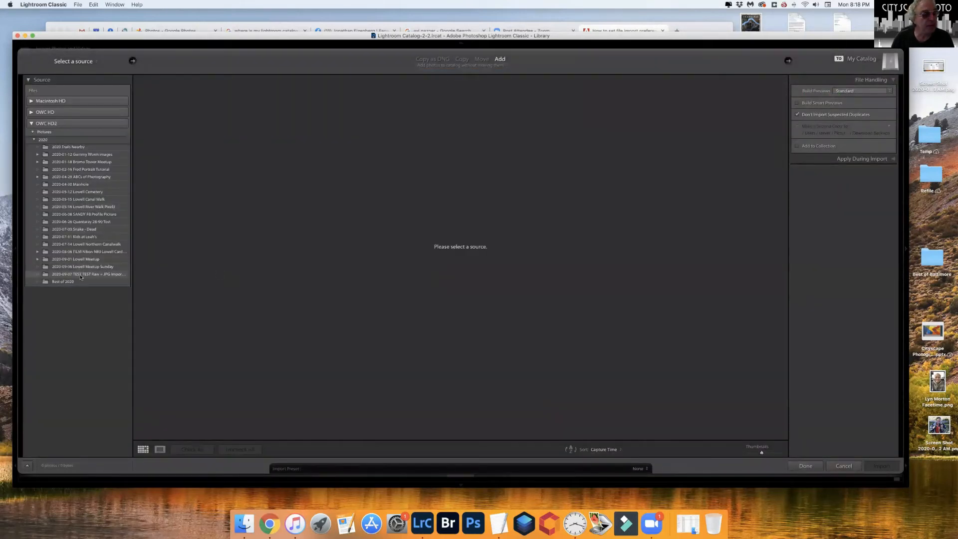
pyautogui.click(89, 274)
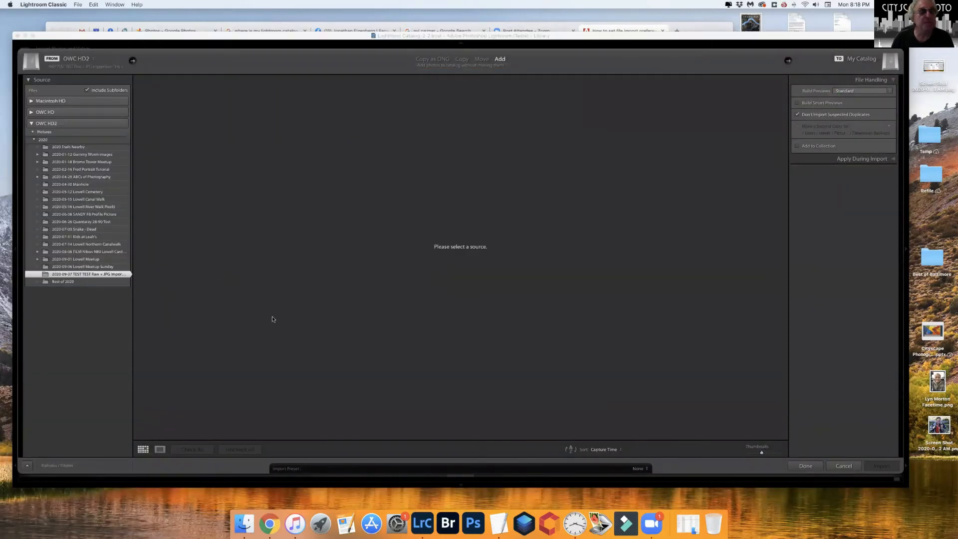
pyautogui.click(87, 273)
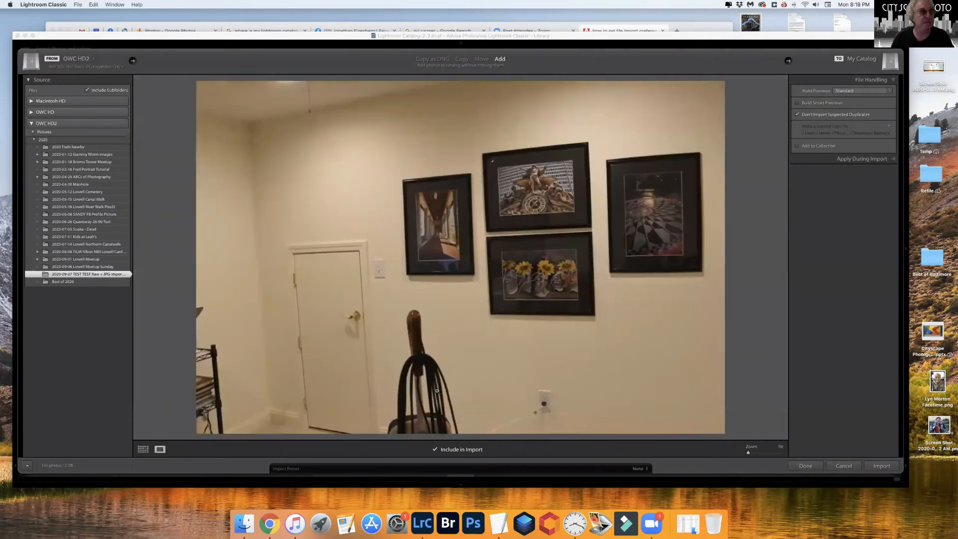
pyautogui.click(142, 449)
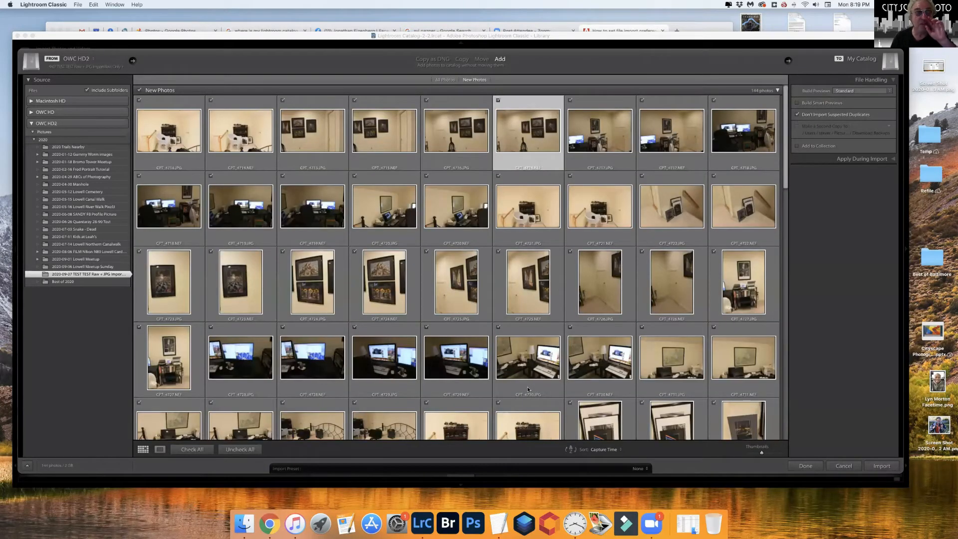
pyautogui.moveTo(464, 388)
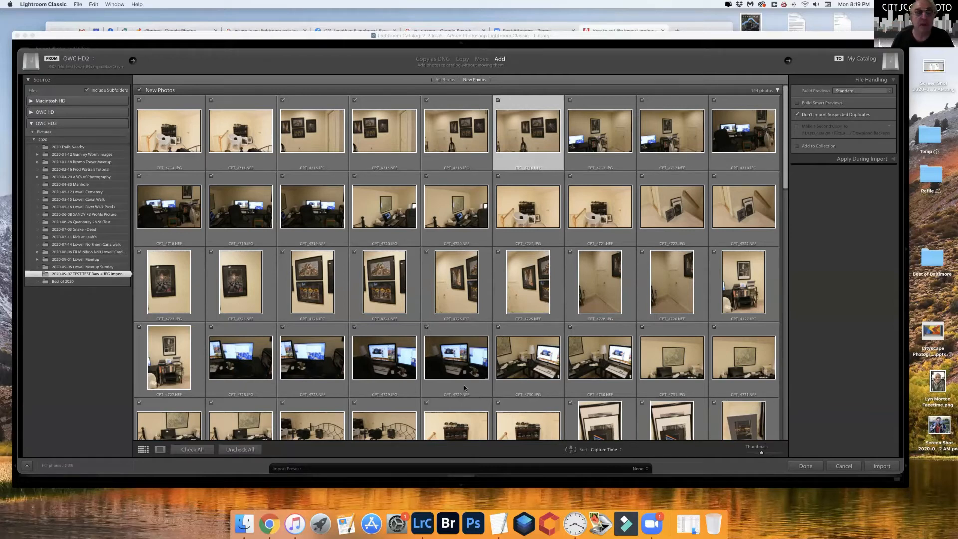
pyautogui.moveTo(309, 388)
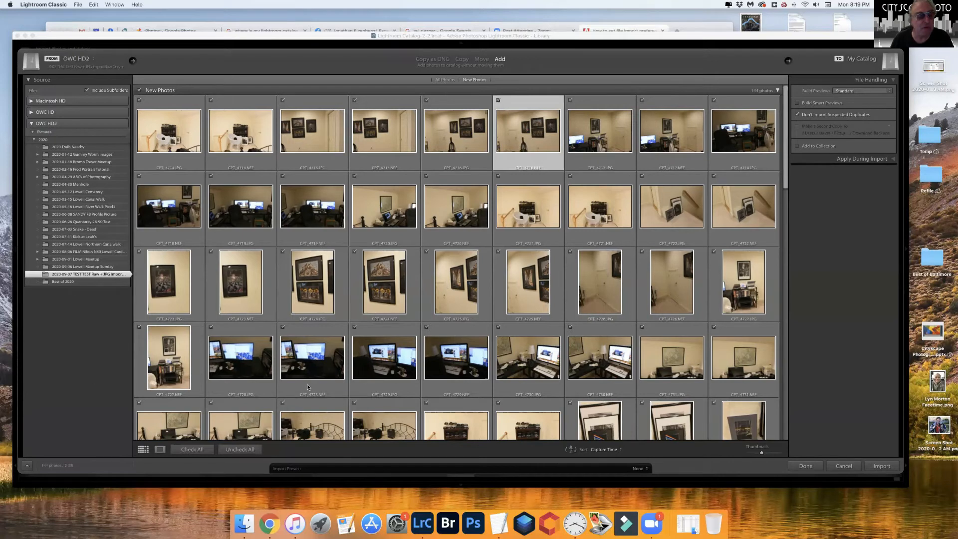
pyautogui.moveTo(77, 375)
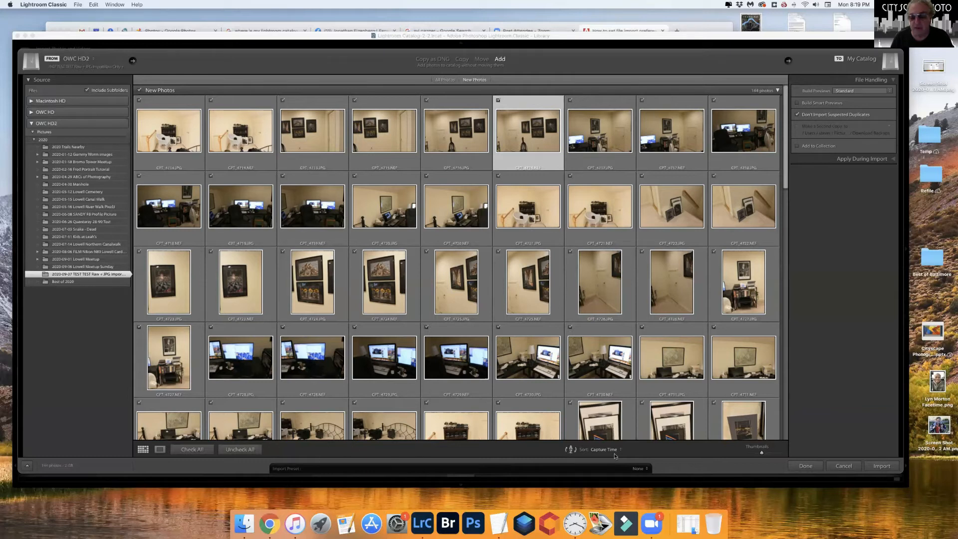
pyautogui.moveTo(635, 455)
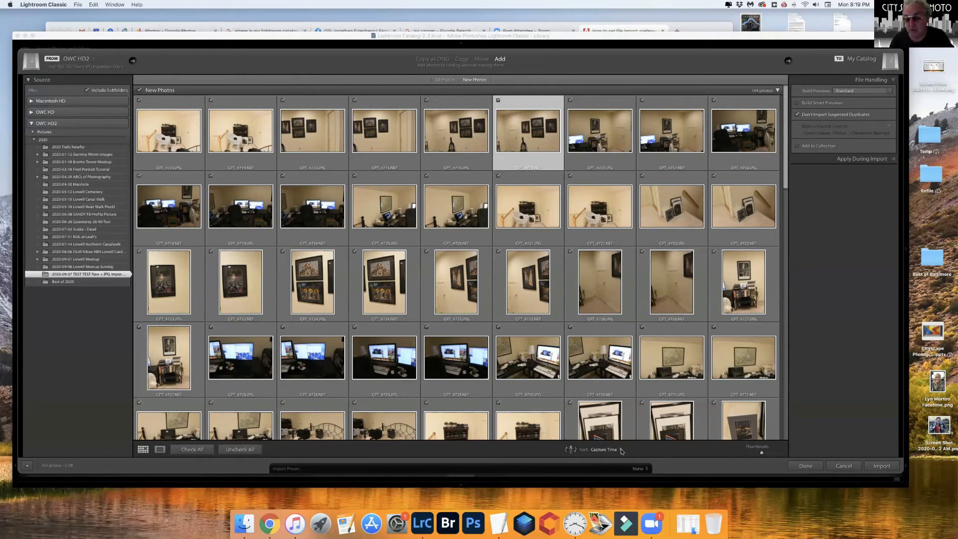
pyautogui.click(605, 451)
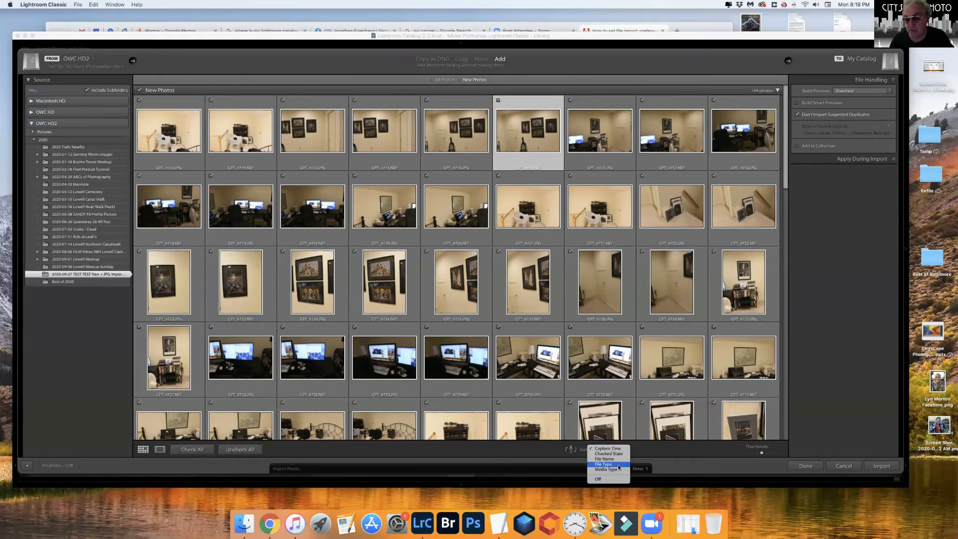
pyautogui.click(604, 465)
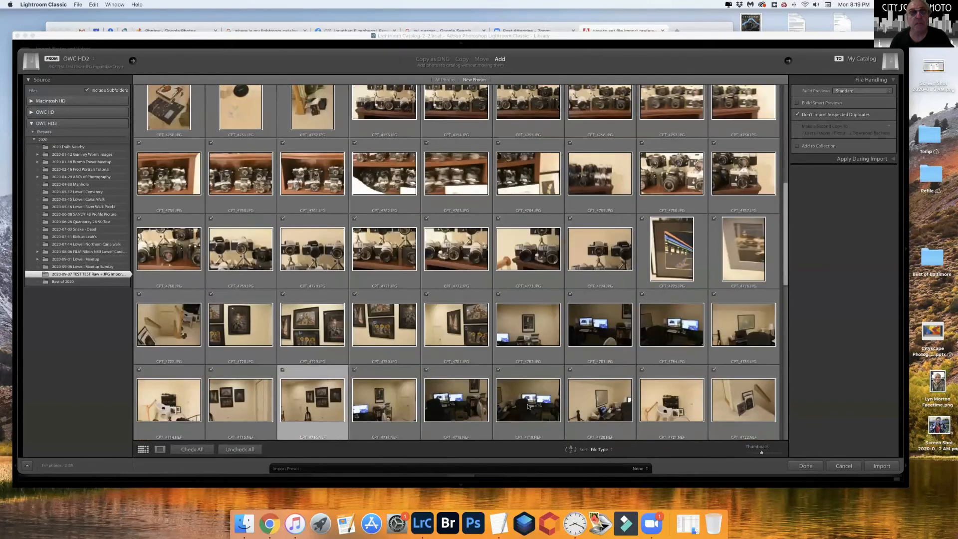
pyautogui.scroll(3)
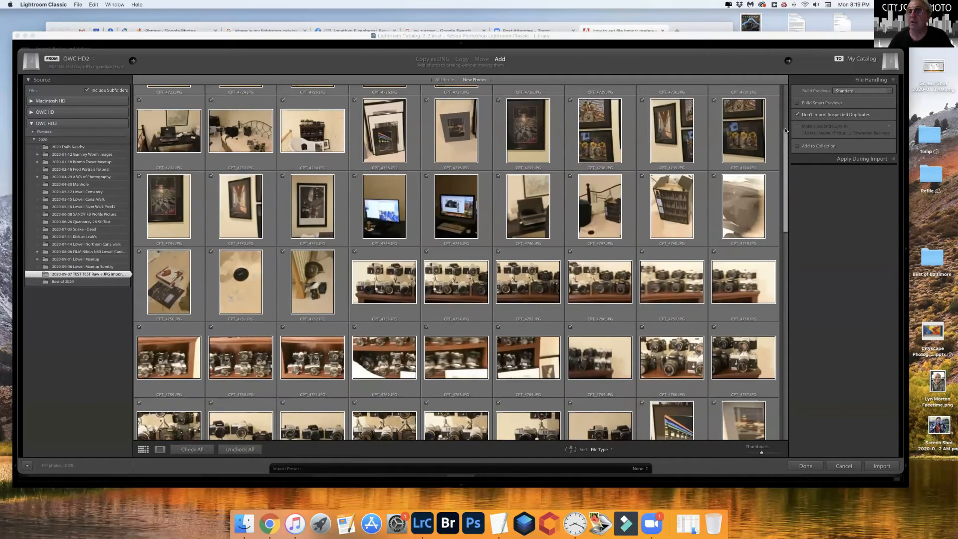
pyautogui.scroll(3)
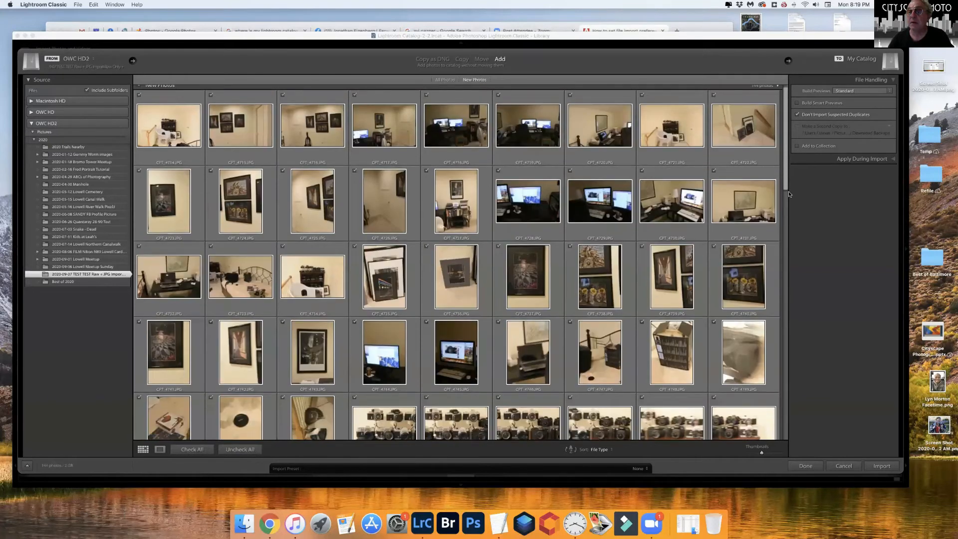
pyautogui.scroll(-3)
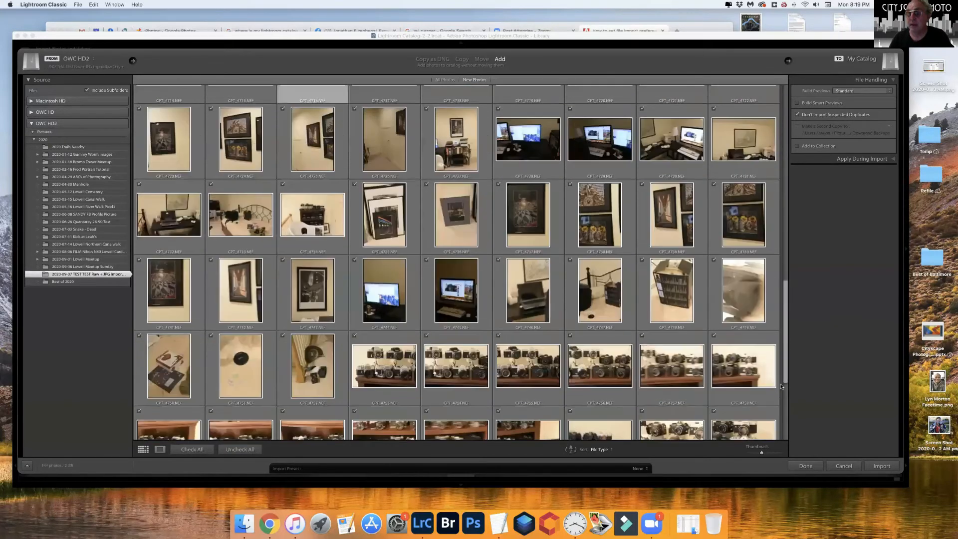
pyautogui.scroll(-3)
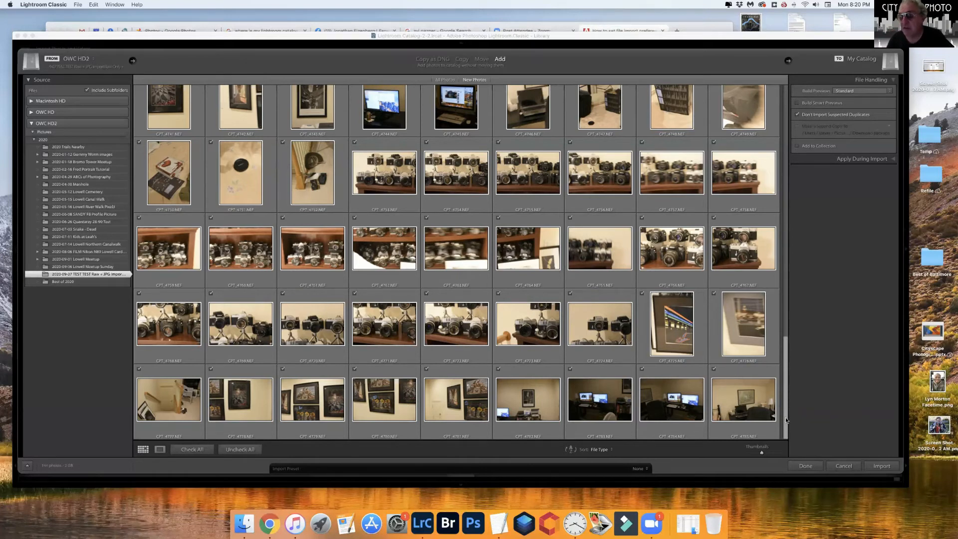
pyautogui.scroll(3)
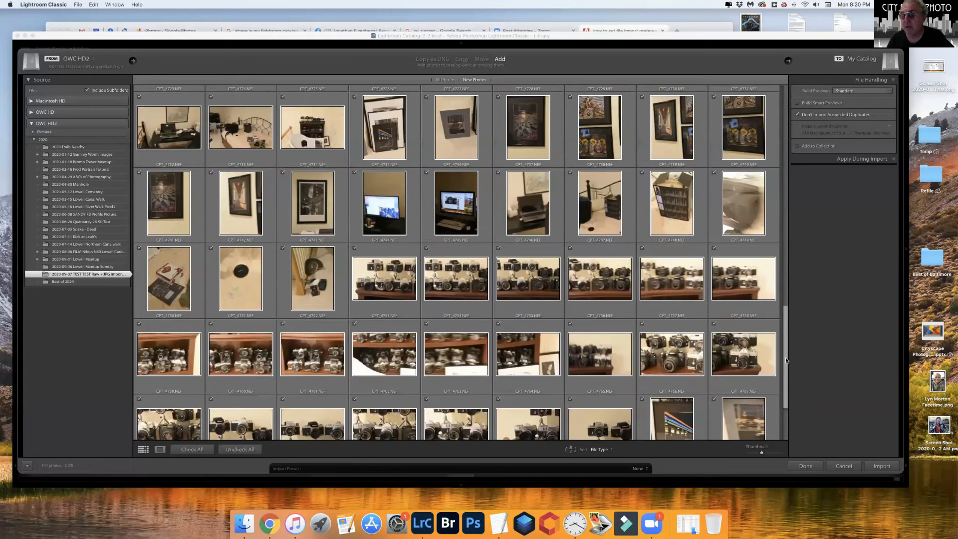
pyautogui.scroll(3)
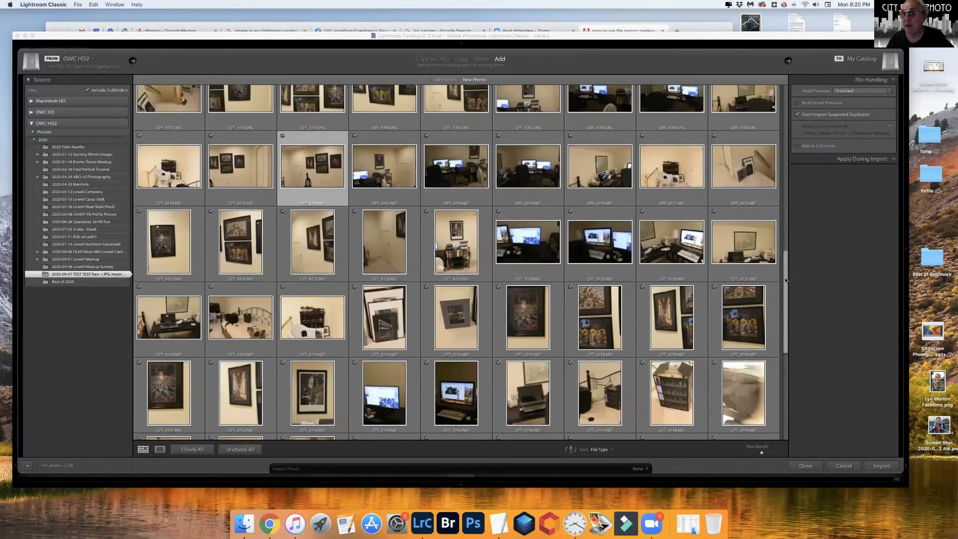
pyautogui.scroll(3)
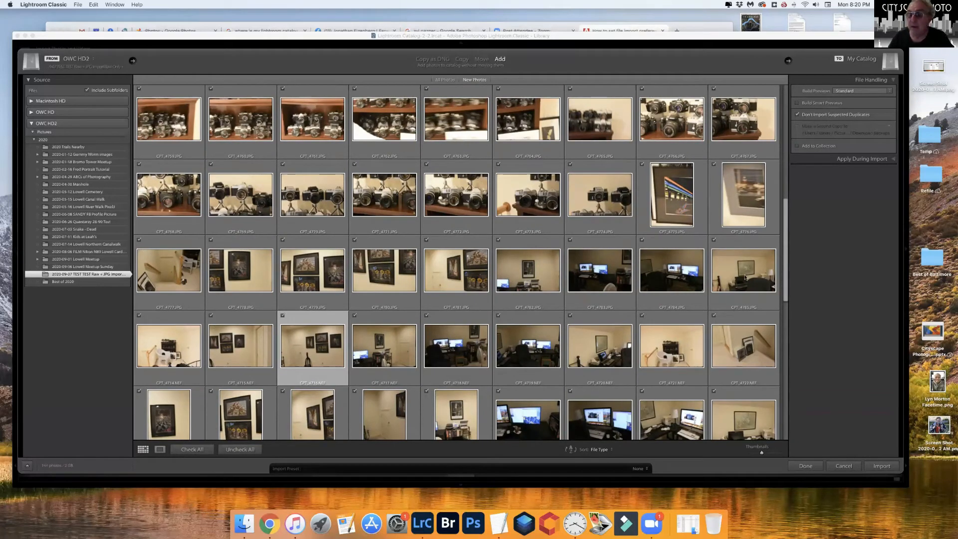
# Select the full run of JPG thumbnails and uncheck them, leaving 72 NEF photos checked.
pyautogui.click(742, 271)
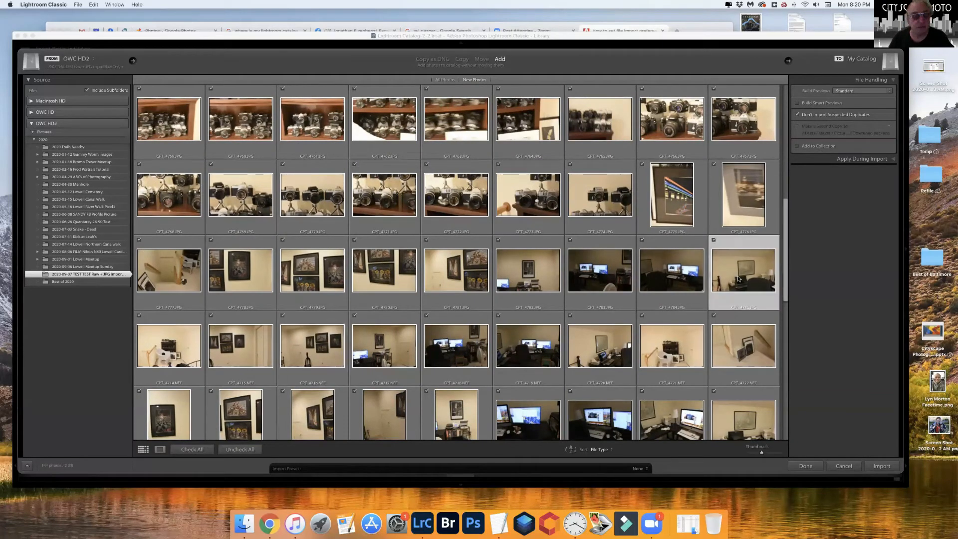
pyautogui.moveTo(772, 256)
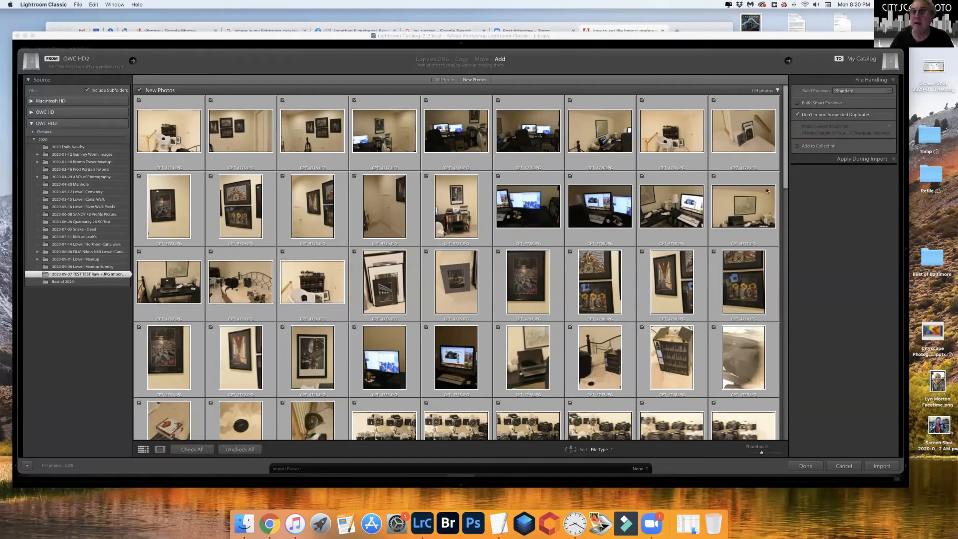
pyautogui.scroll(-3)
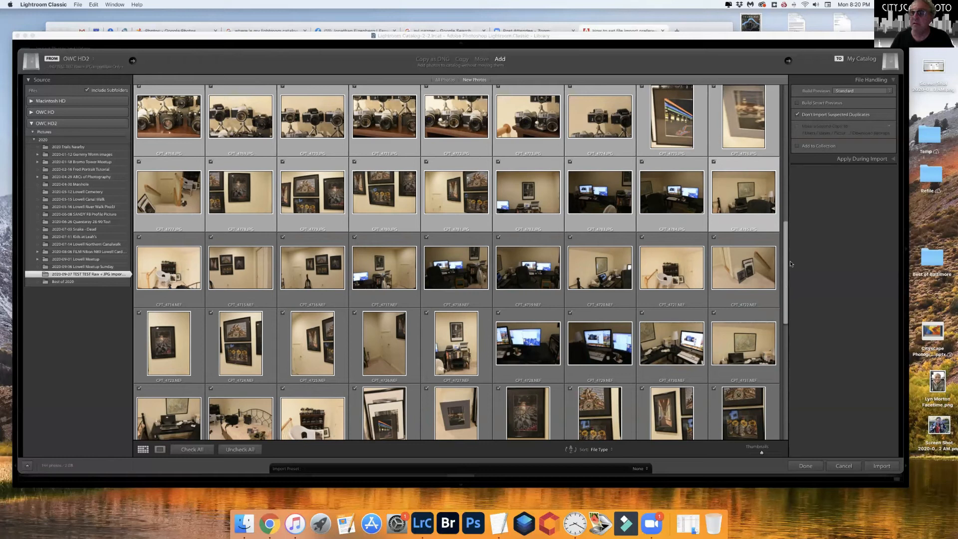
pyautogui.click(474, 90)
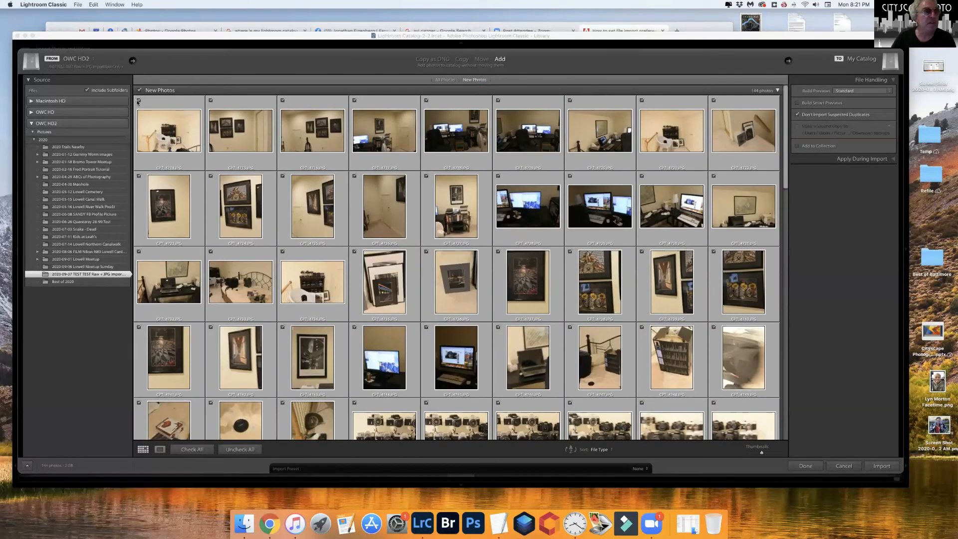
pyautogui.moveTo(168, 130)
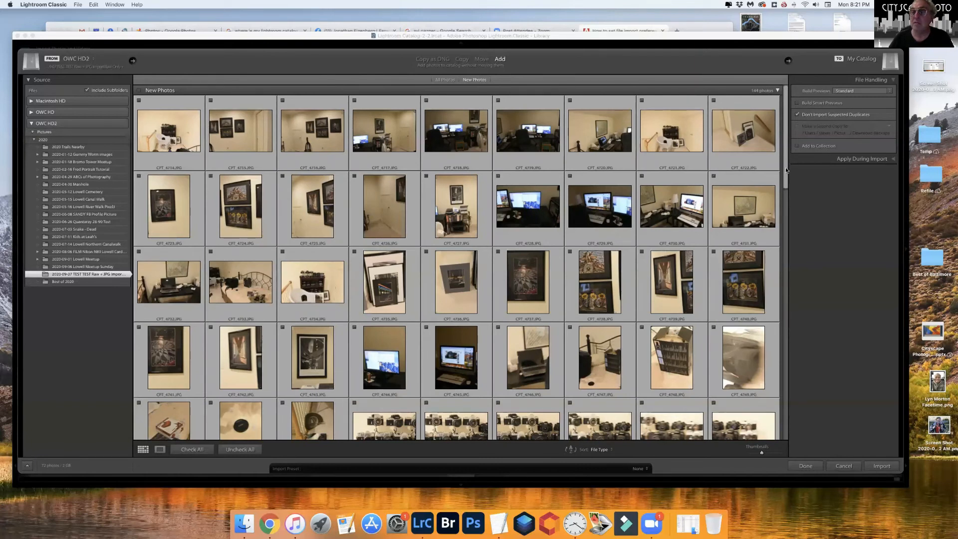
pyautogui.scroll(-3)
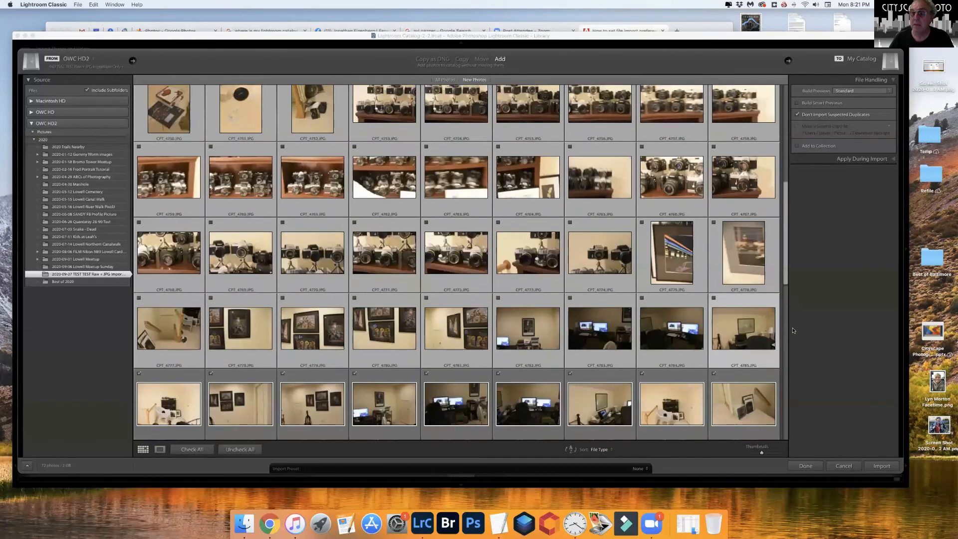
pyautogui.scroll(-3)
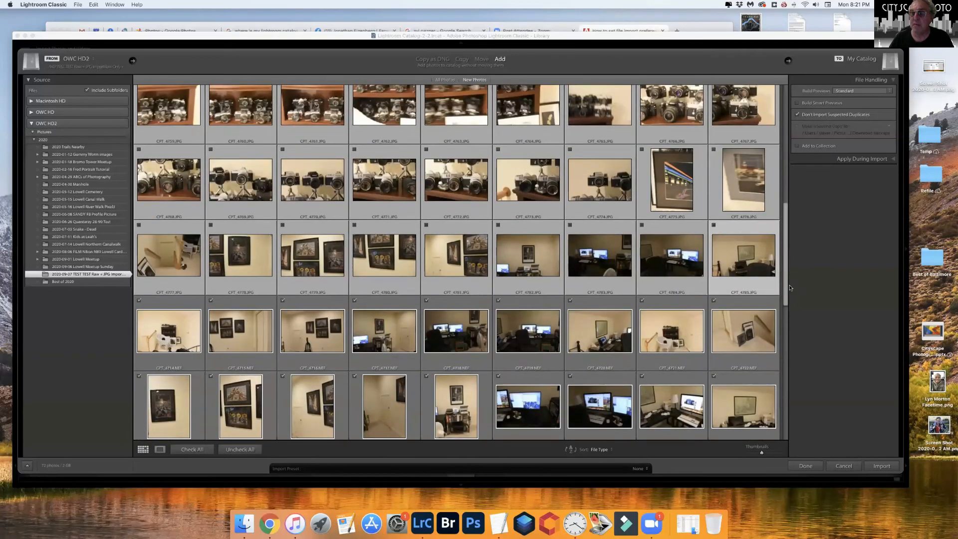
pyautogui.scroll(-3)
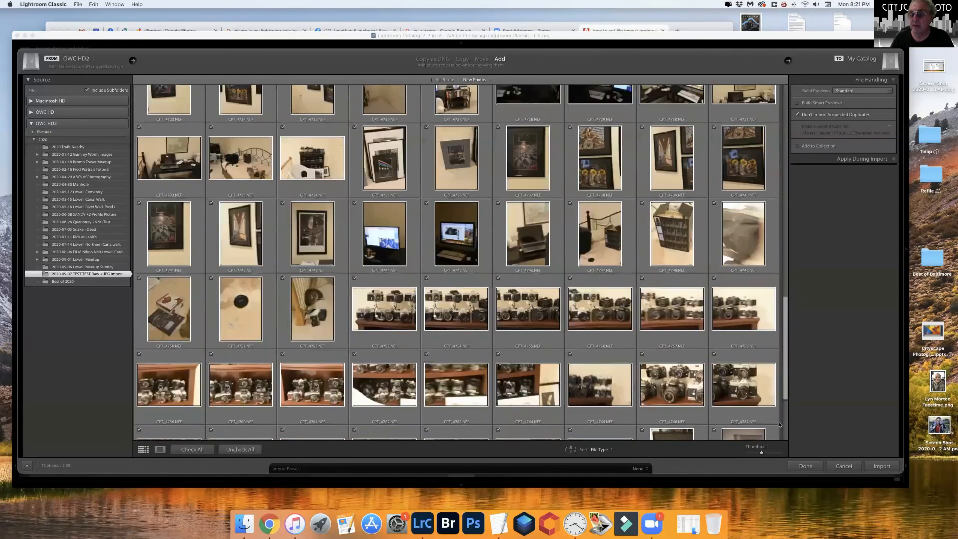
pyautogui.scroll(-3)
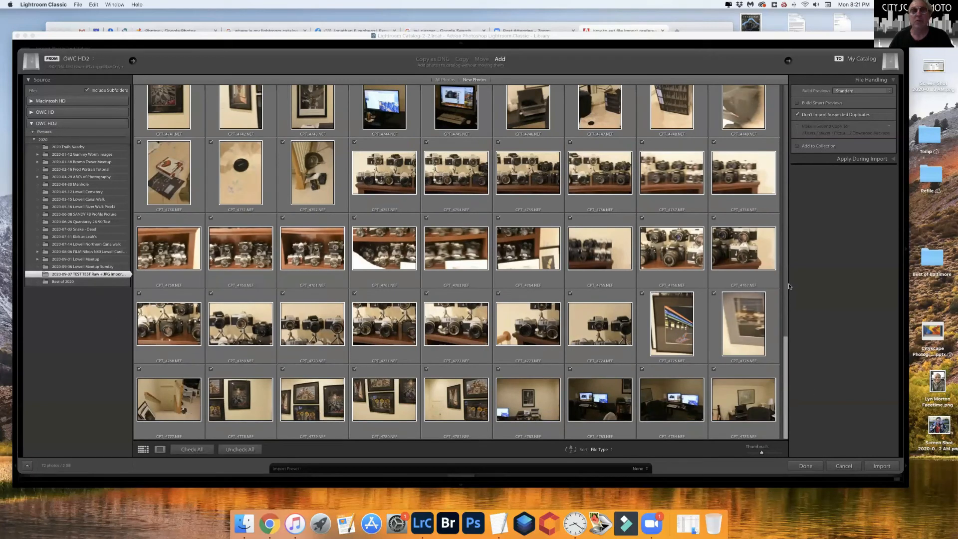
pyautogui.moveTo(821, 288)
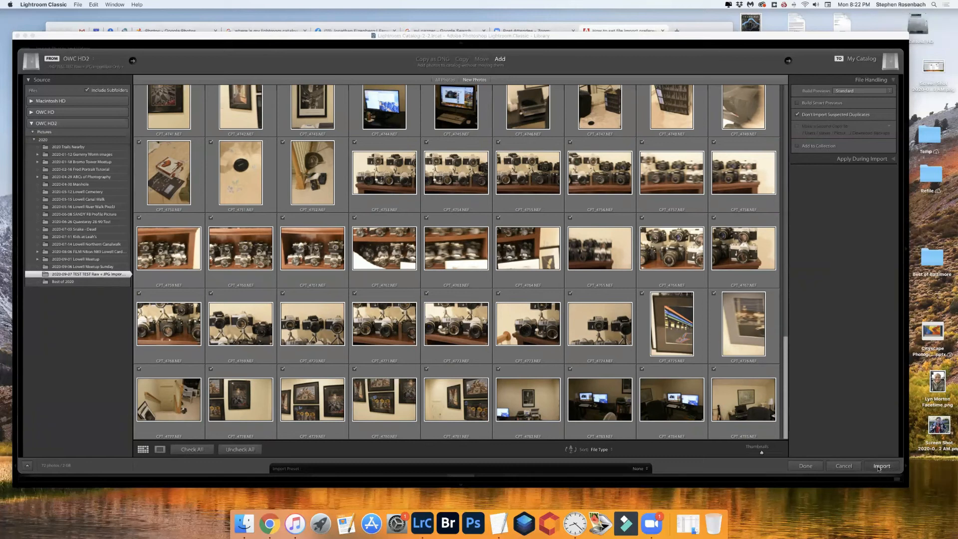
# Import the 72 checked NEF raw photos into the catalog.
pyautogui.click(881, 466)
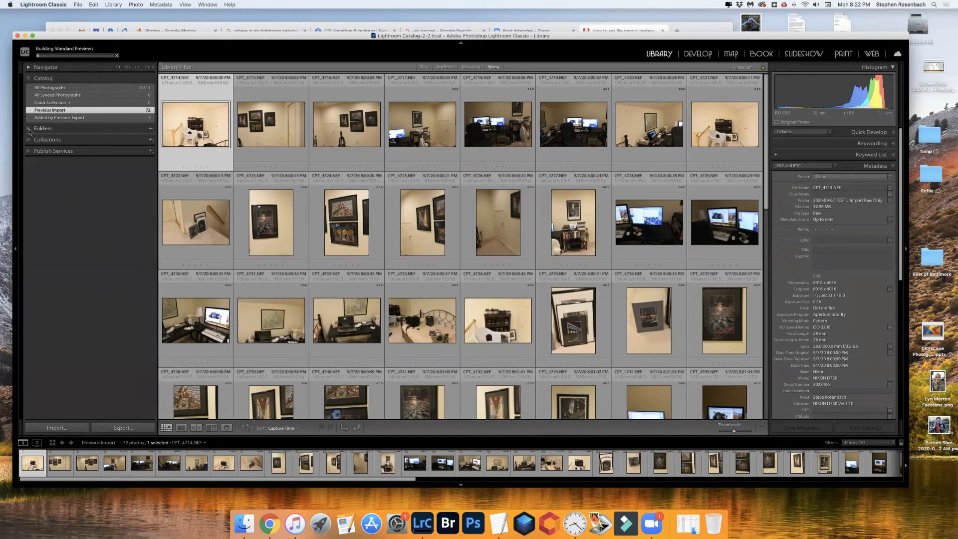
# Select the 2020-09-07 TEST folder in the Folders panel and review its 72 NEF photos in Grid view.
pyautogui.click(28, 129)
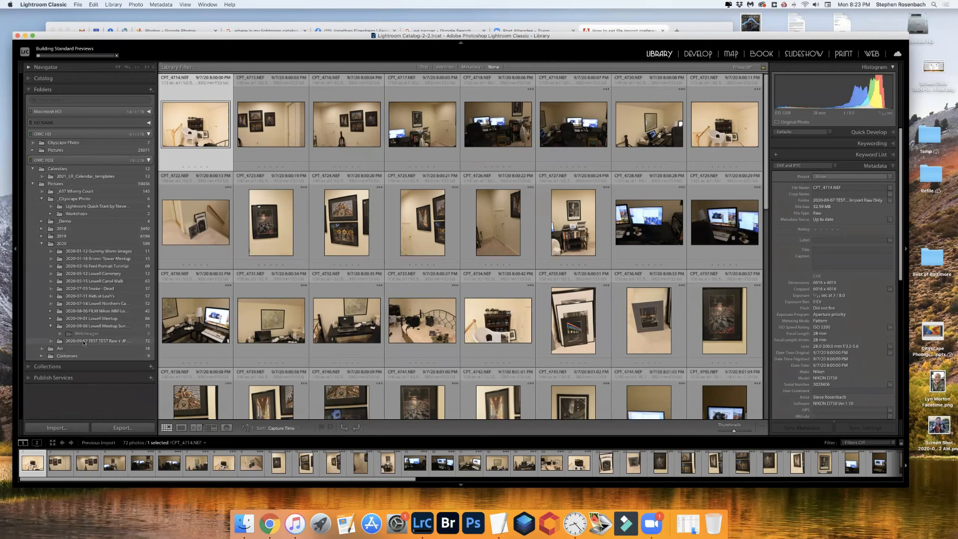
pyautogui.click(98, 342)
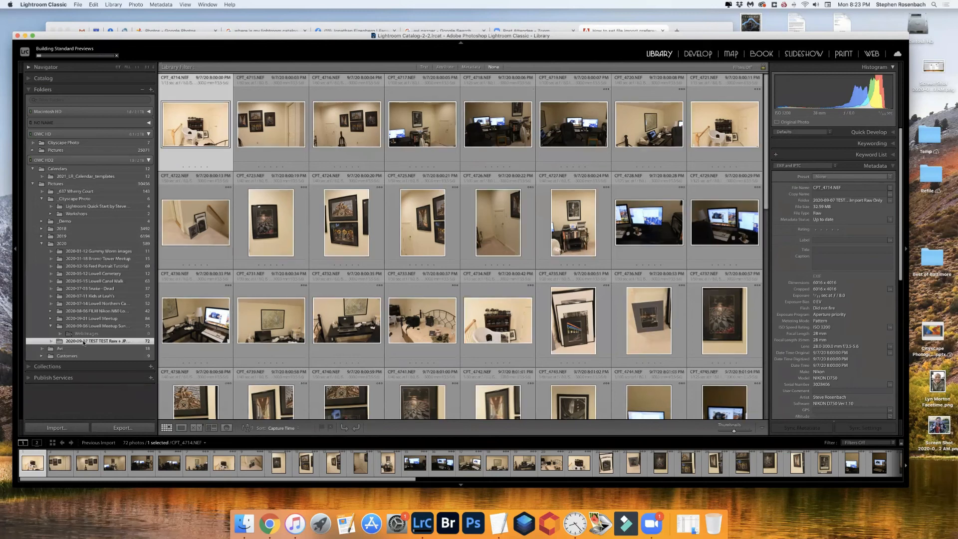
pyautogui.click(97, 341)
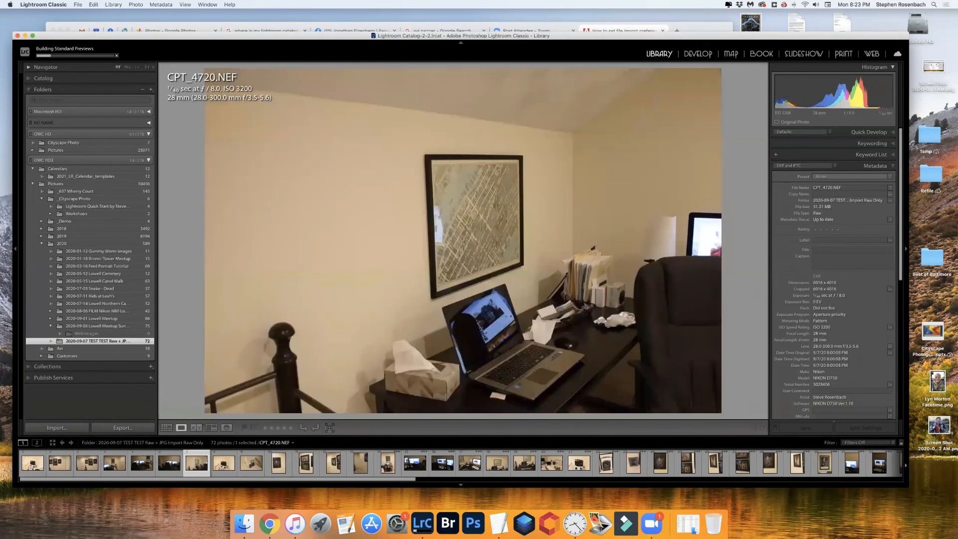
pyautogui.click(167, 427)
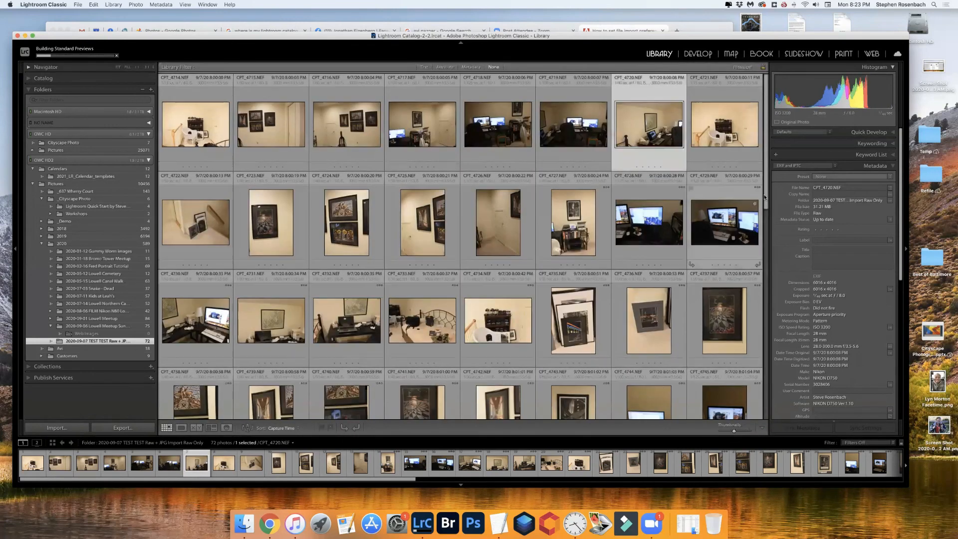
pyautogui.scroll(-3)
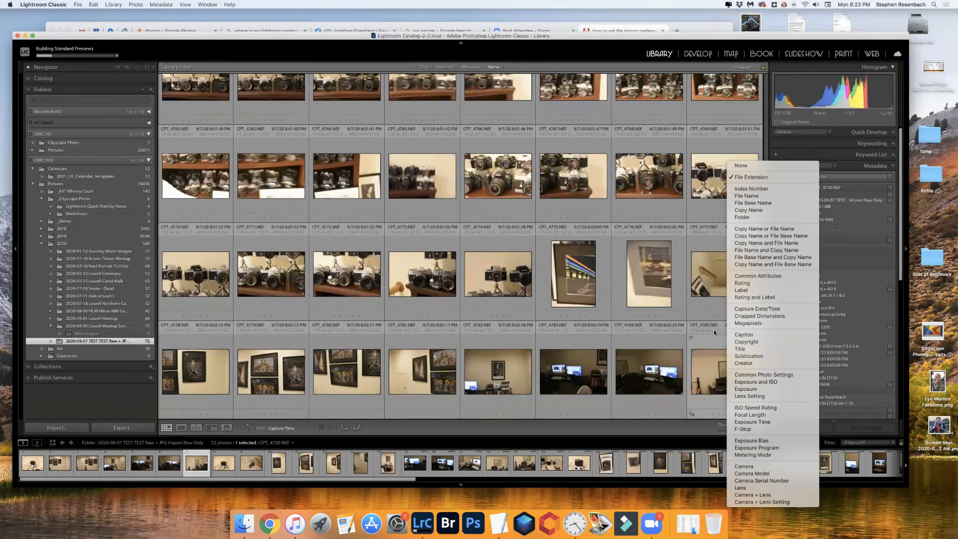
pyautogui.click(739, 165)
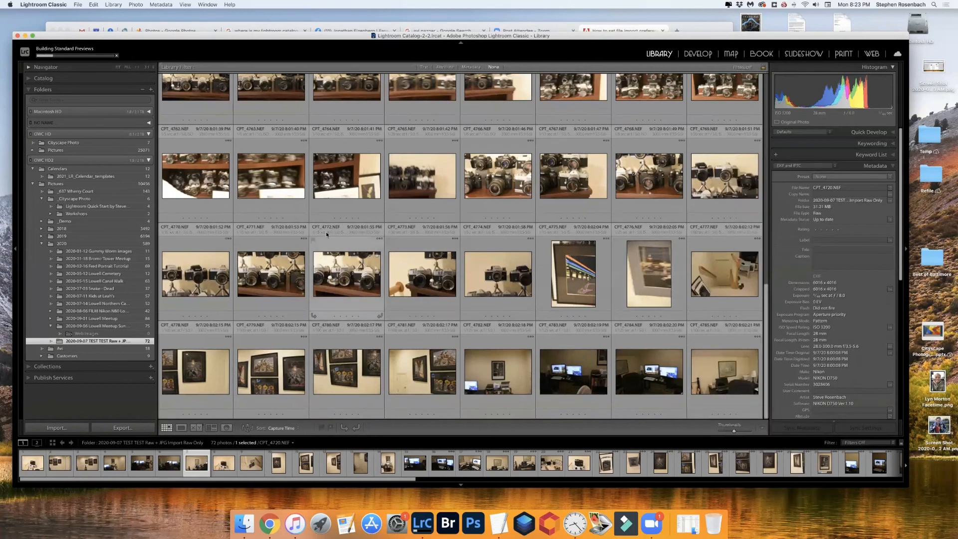